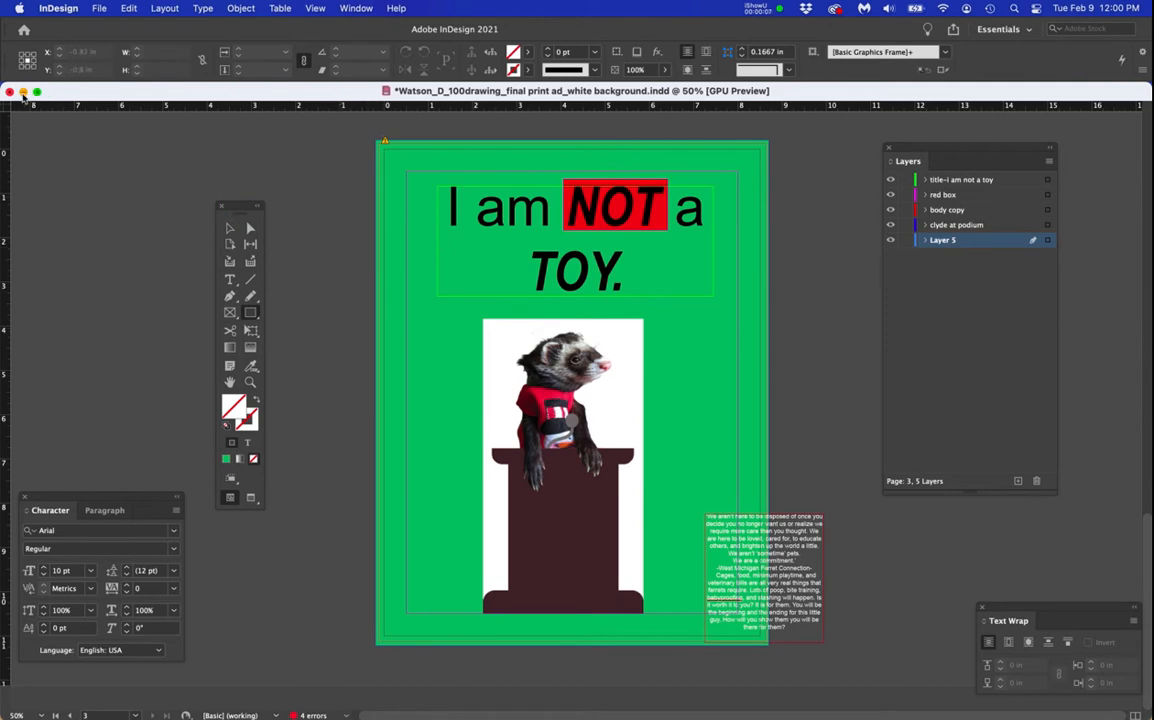
Step: Minimize InDesign and bring up the Open With app list for the podium TIFF on the desktop
left_click(53, 8)
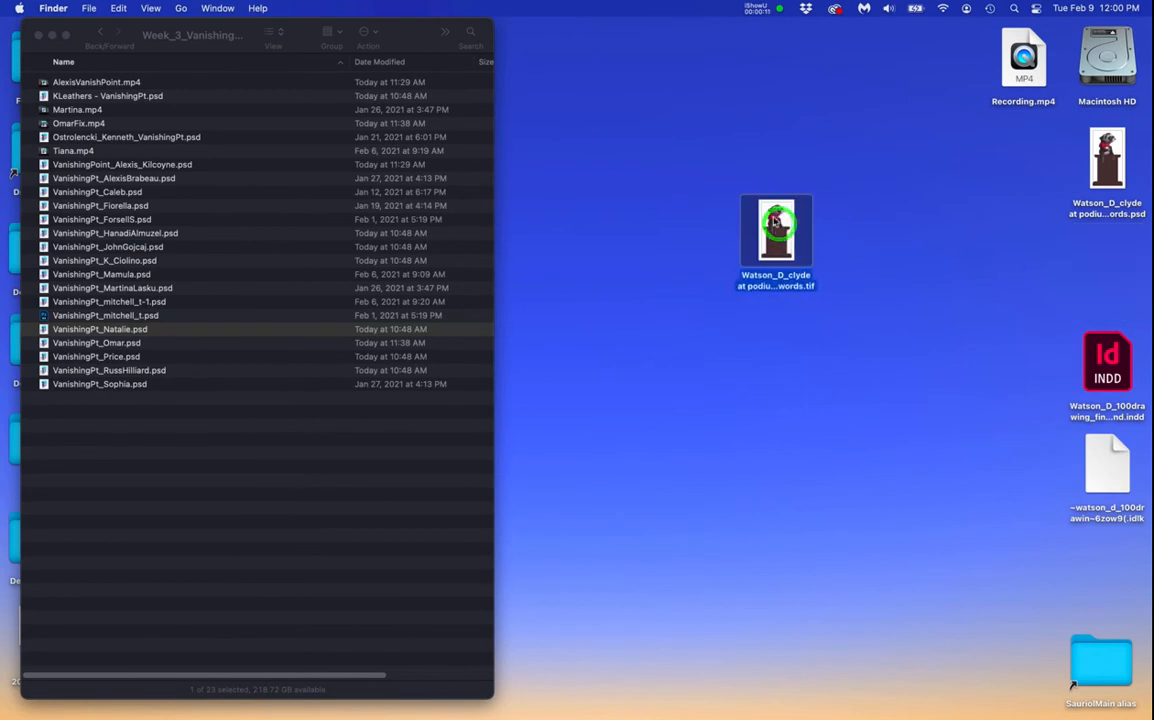
right_click(776, 230)
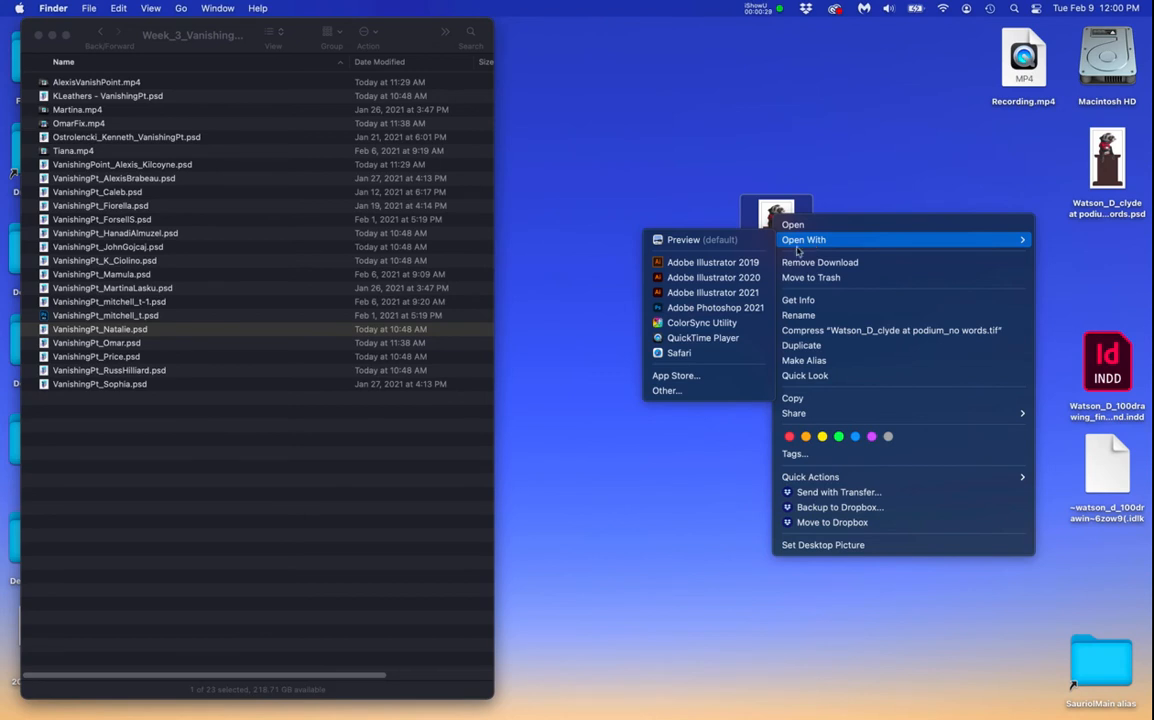
Step: Open the podium TIFF in Photoshop 2021 and select the ferret with Magic Wand tolerance 32
left_click(715, 307)
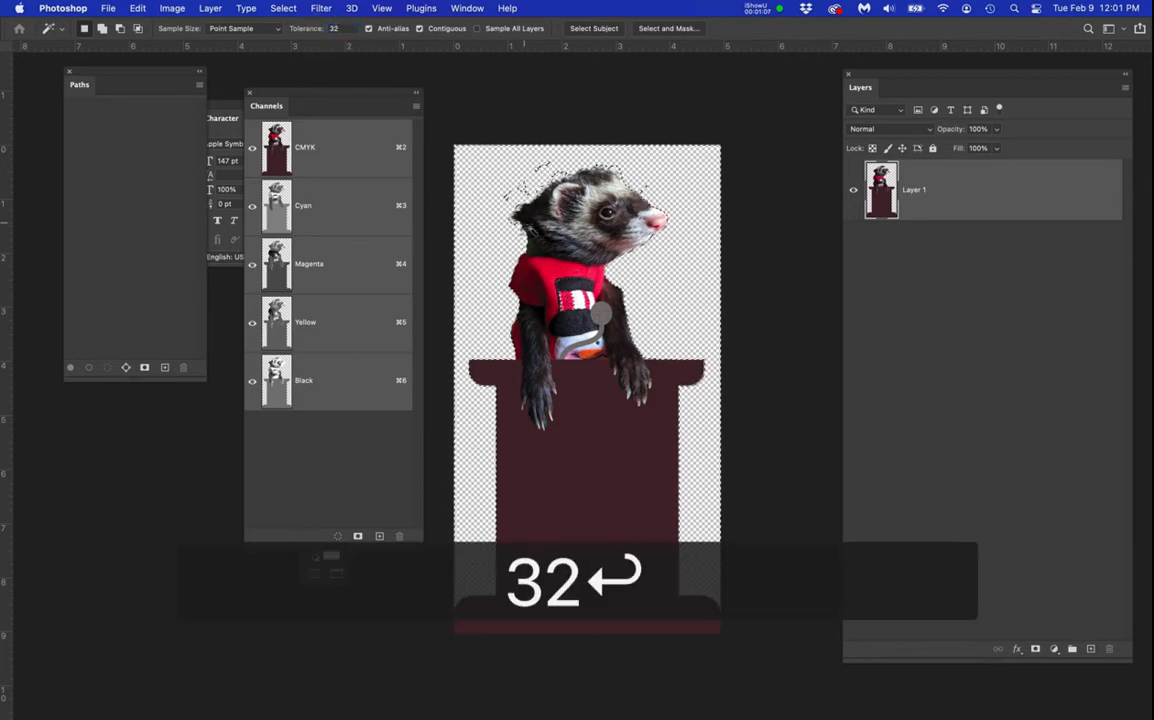
key("cmd+d")
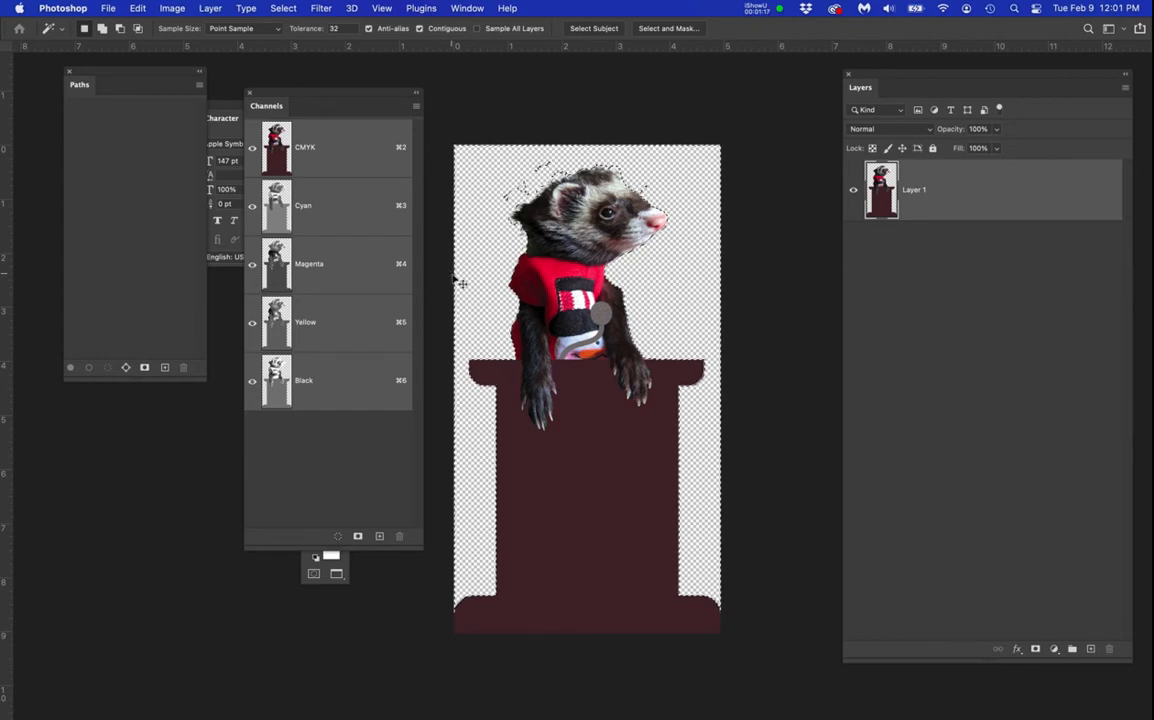
key("cmd+d")
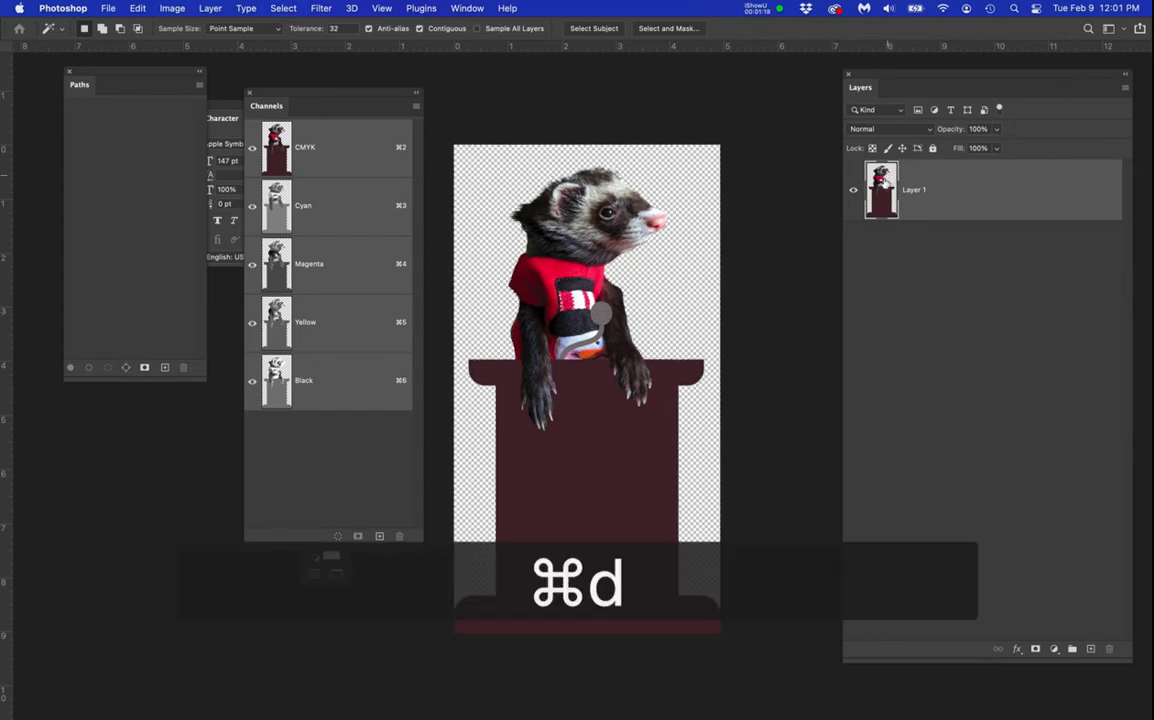
key("cmd+d")
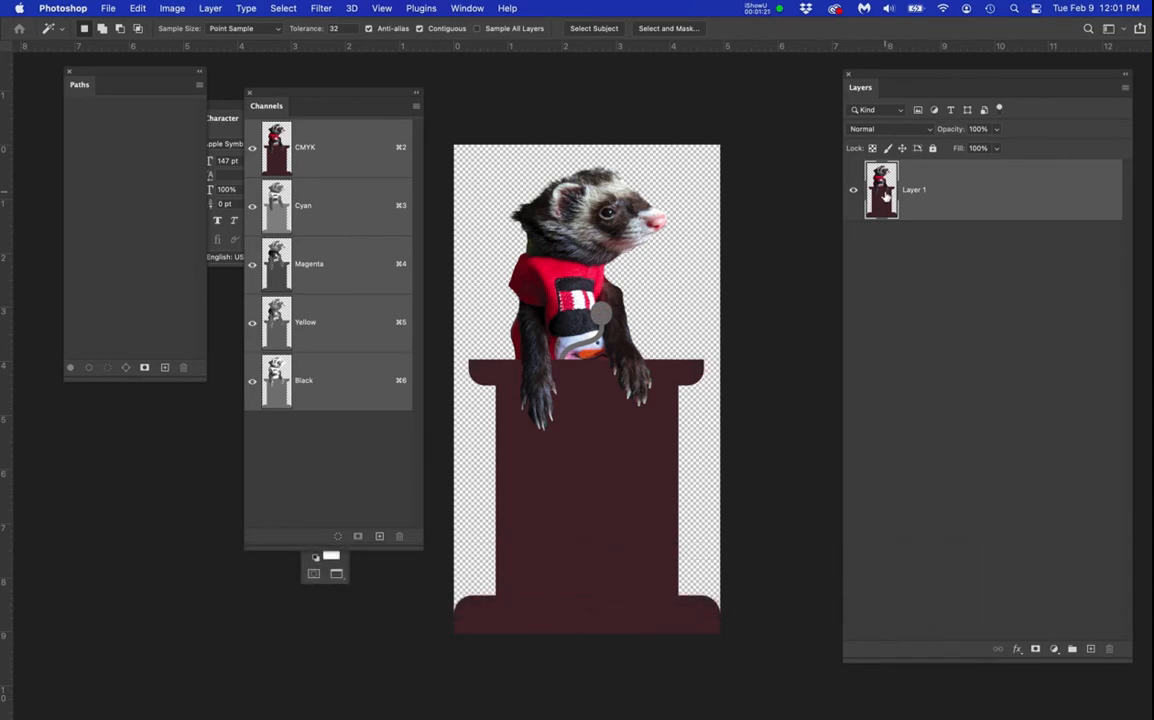
mouse_move(881, 190)
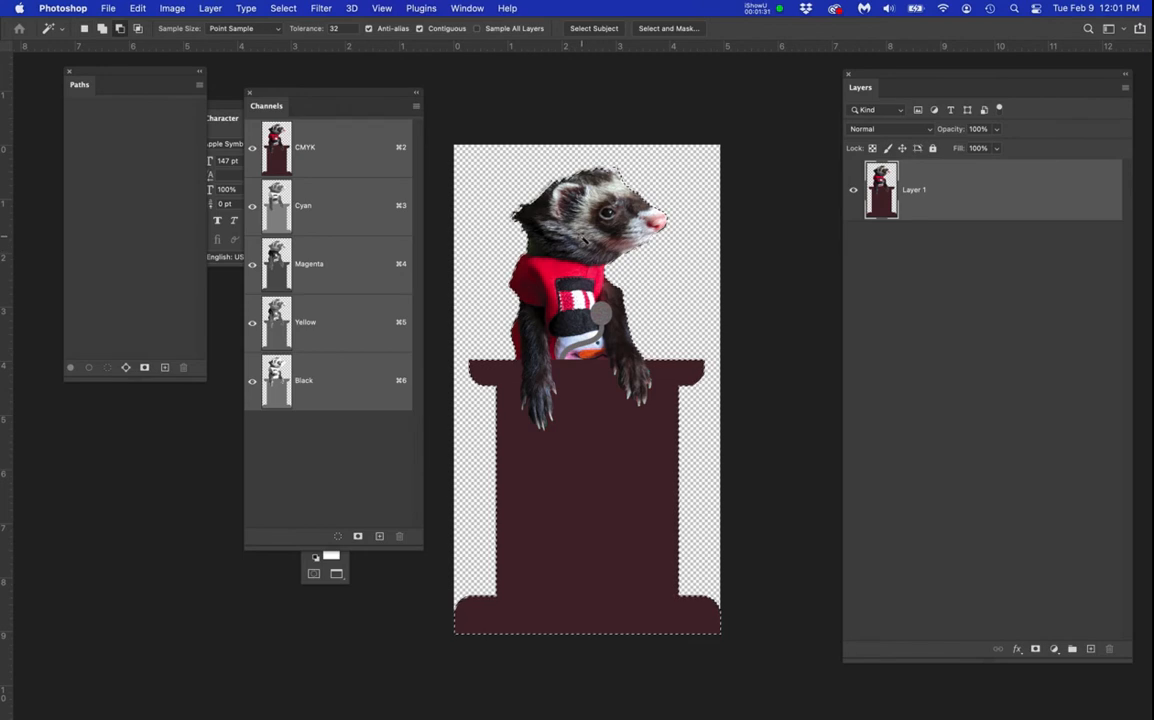
left_click_drag(266, 105, 130, 222)
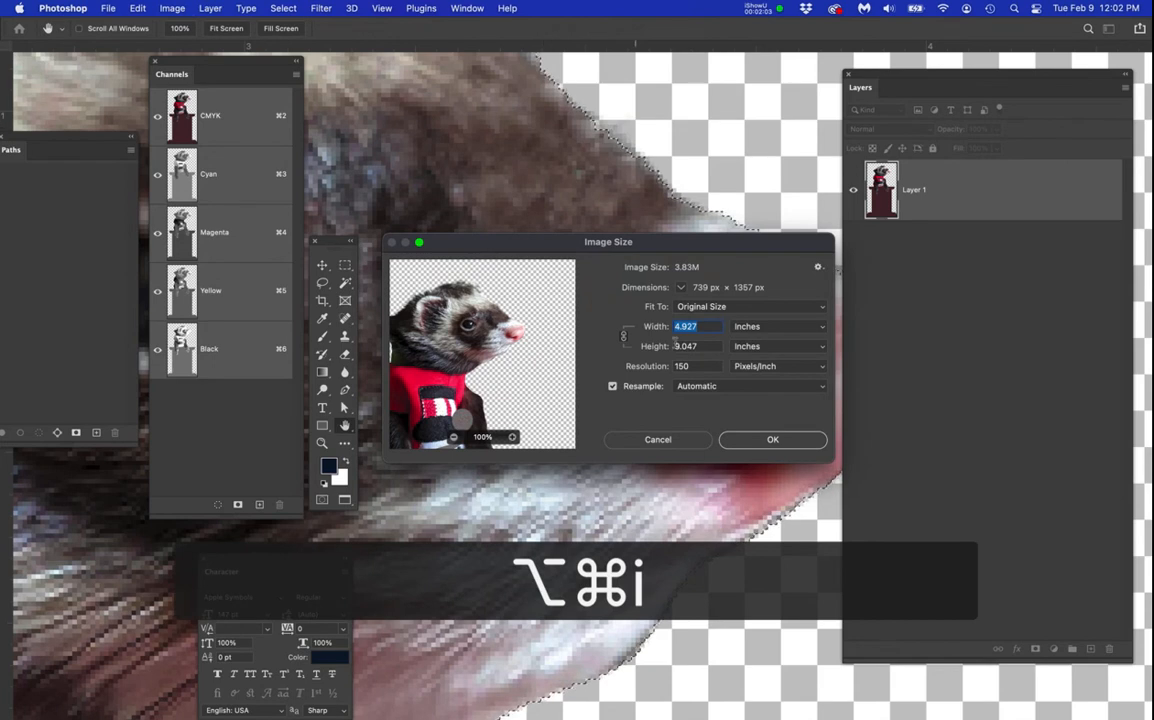
left_click(658, 440)
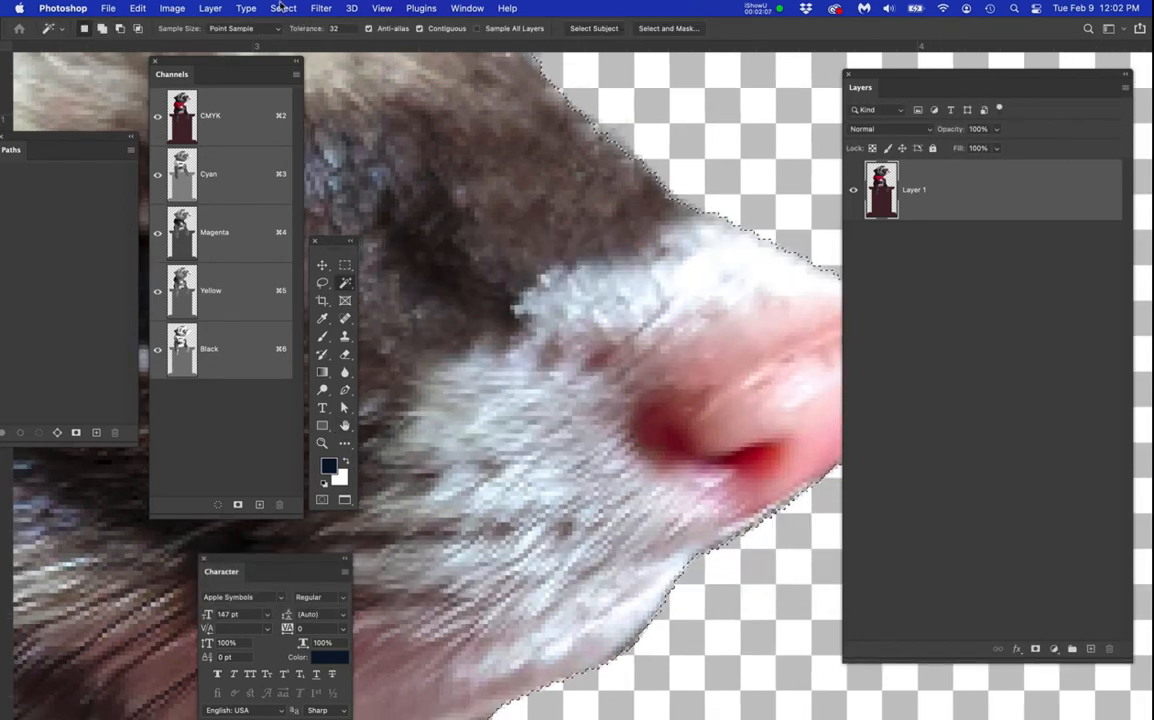
left_click(283, 8)
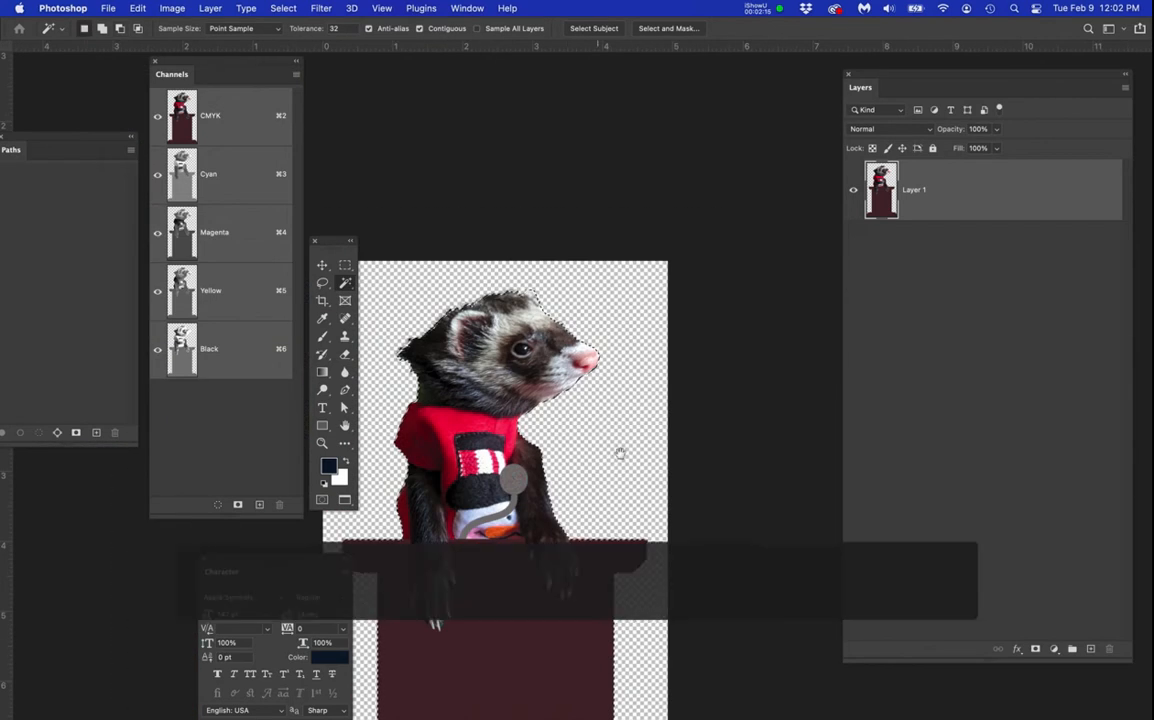
key("cmd+d")
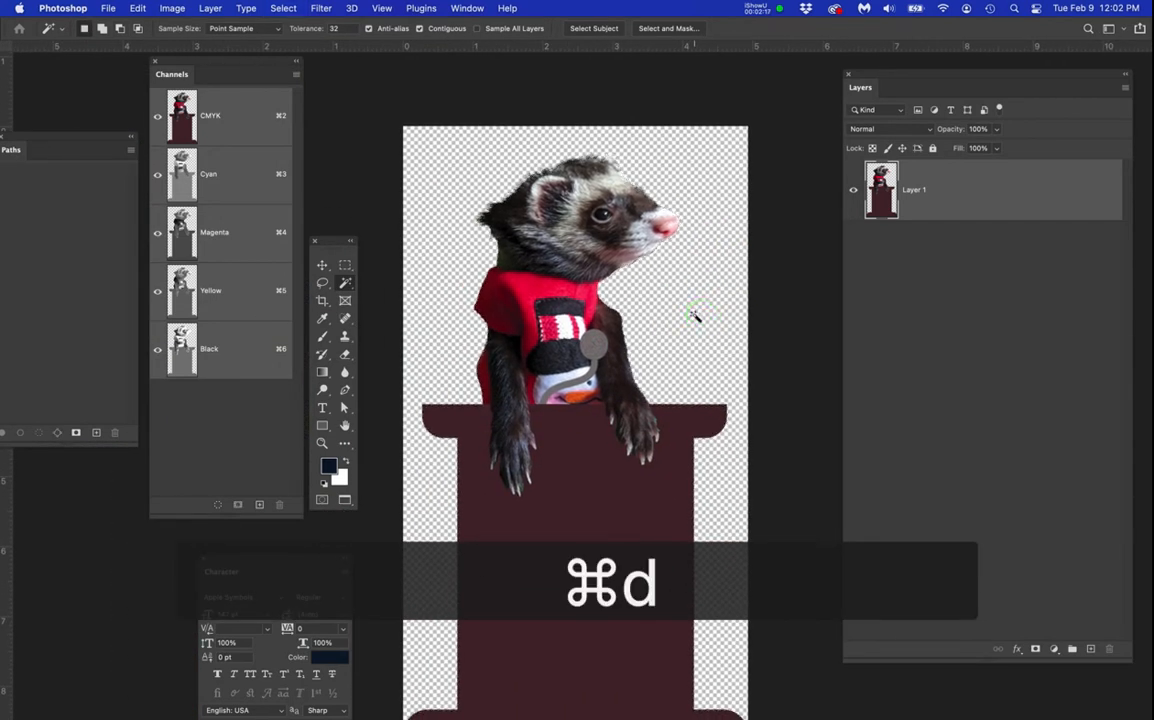
mouse_move(580, 230)
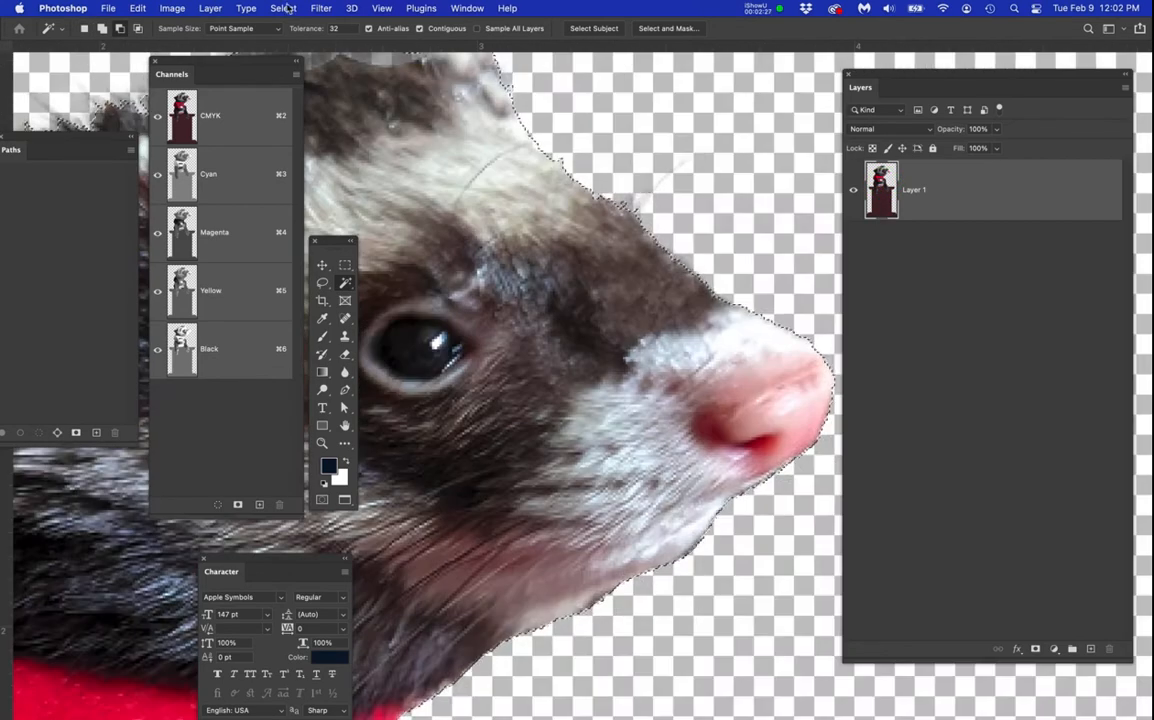
Step: Contract the ferret selection by 3 pixels
left_click(283, 8)
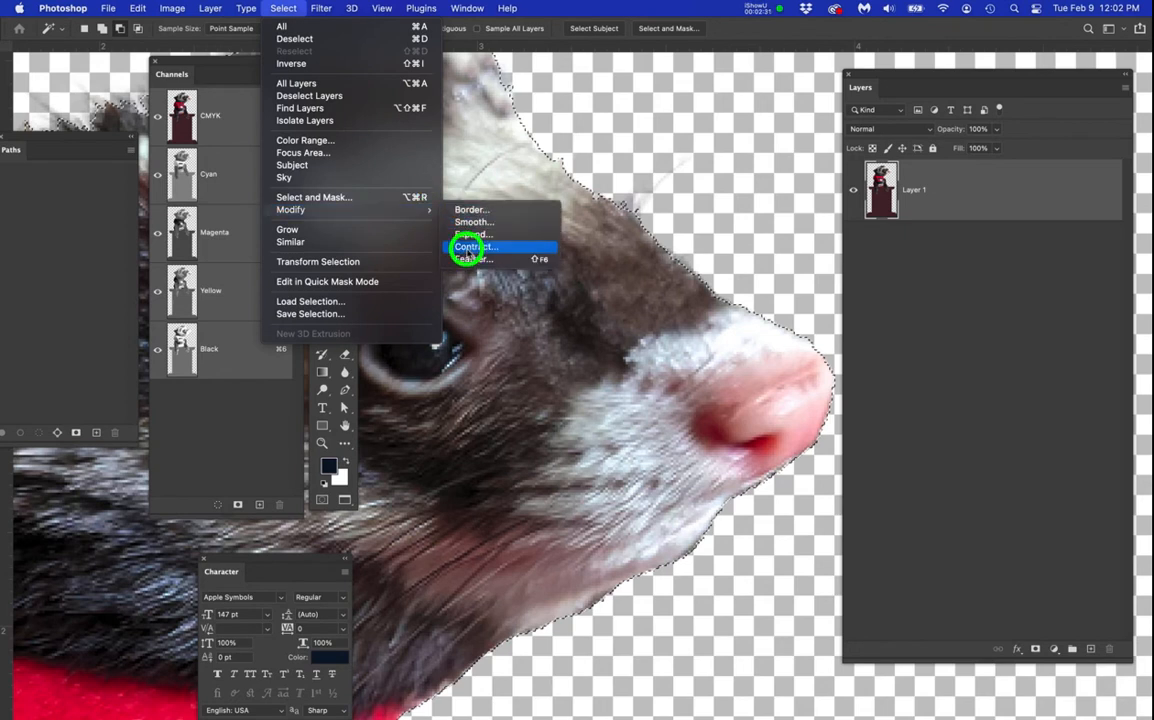
left_click(475, 247)
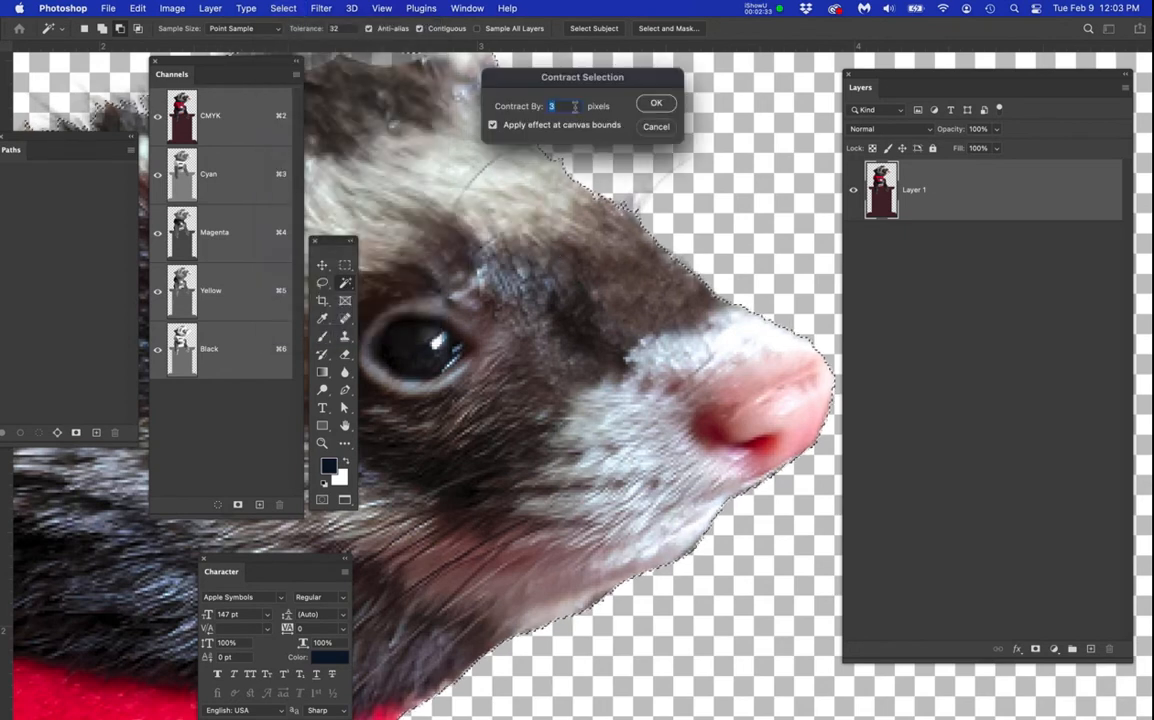
left_click(656, 102)
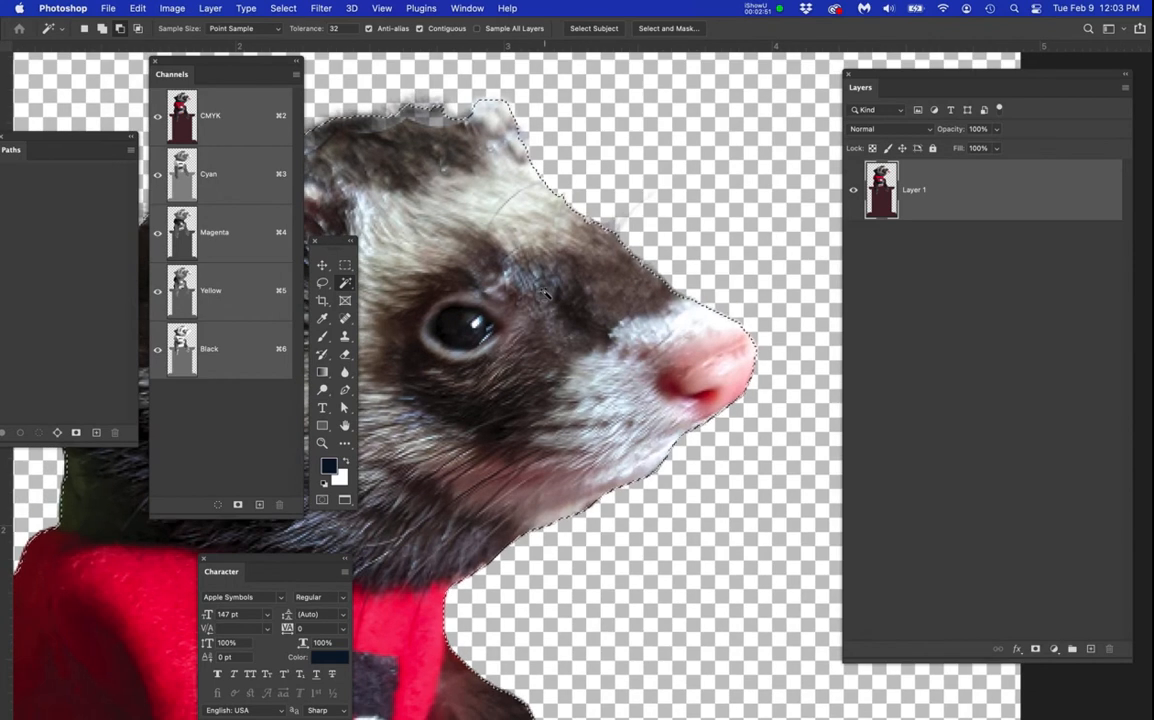
Step: Feather the contracted selection with a 1-pixel radius
left_click(283, 8)
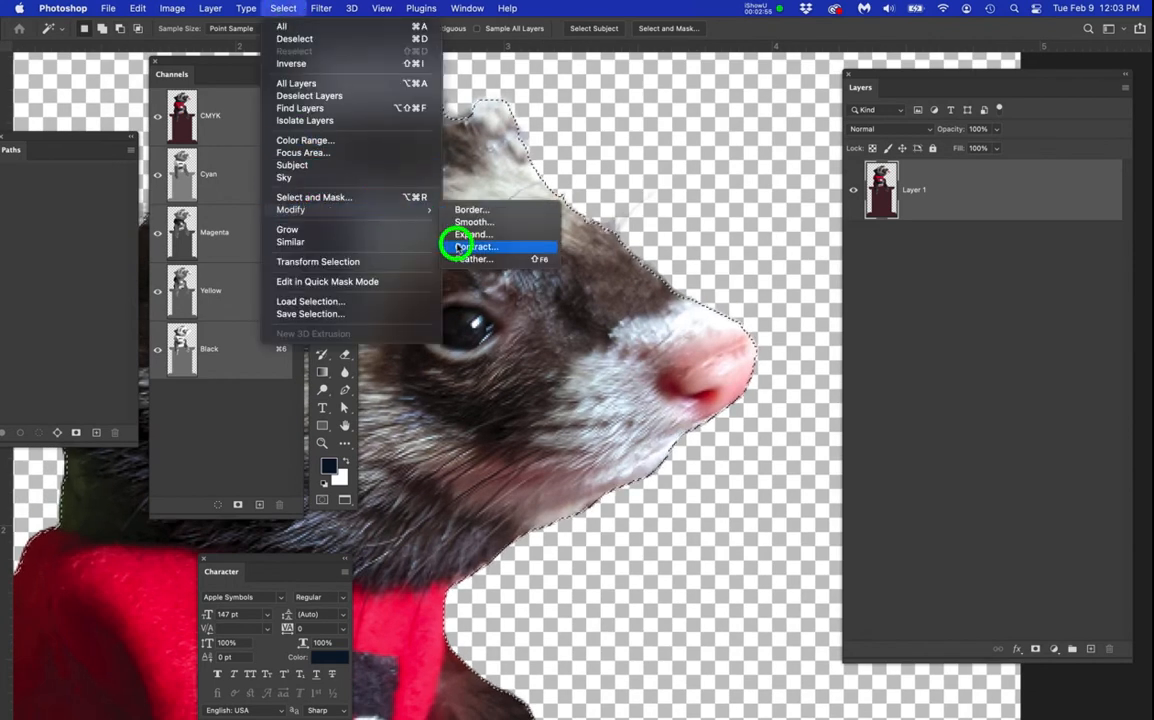
mouse_move(325, 178)
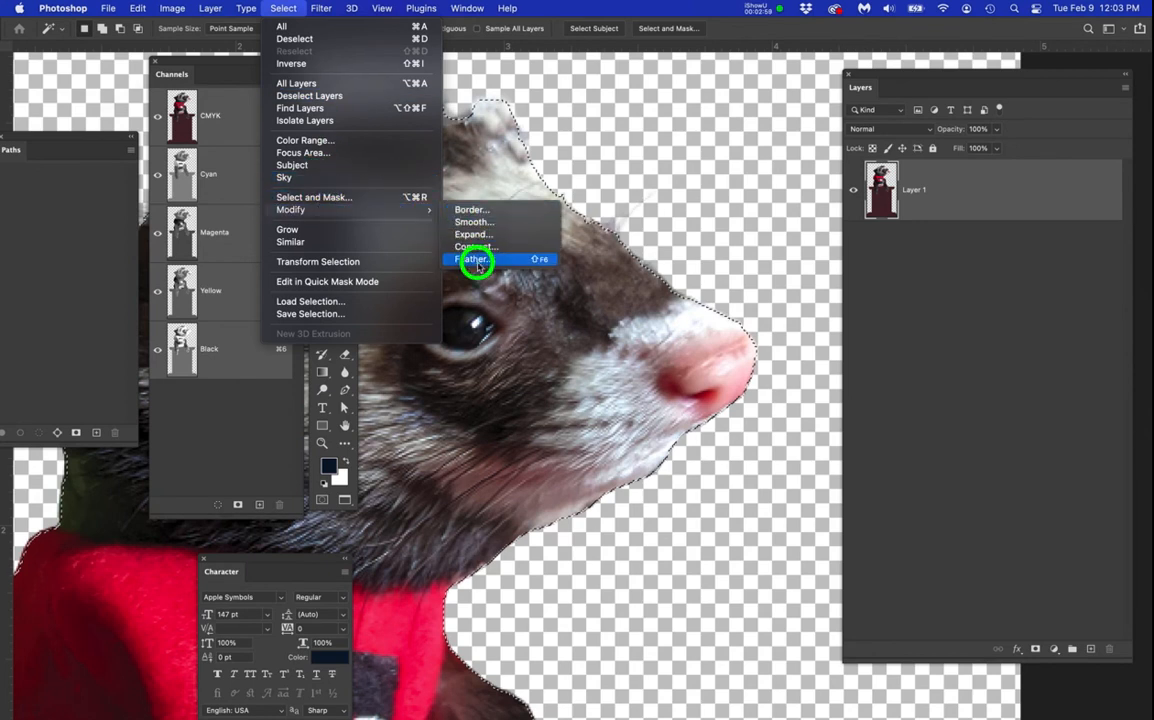
left_click(471, 259)
type("1")
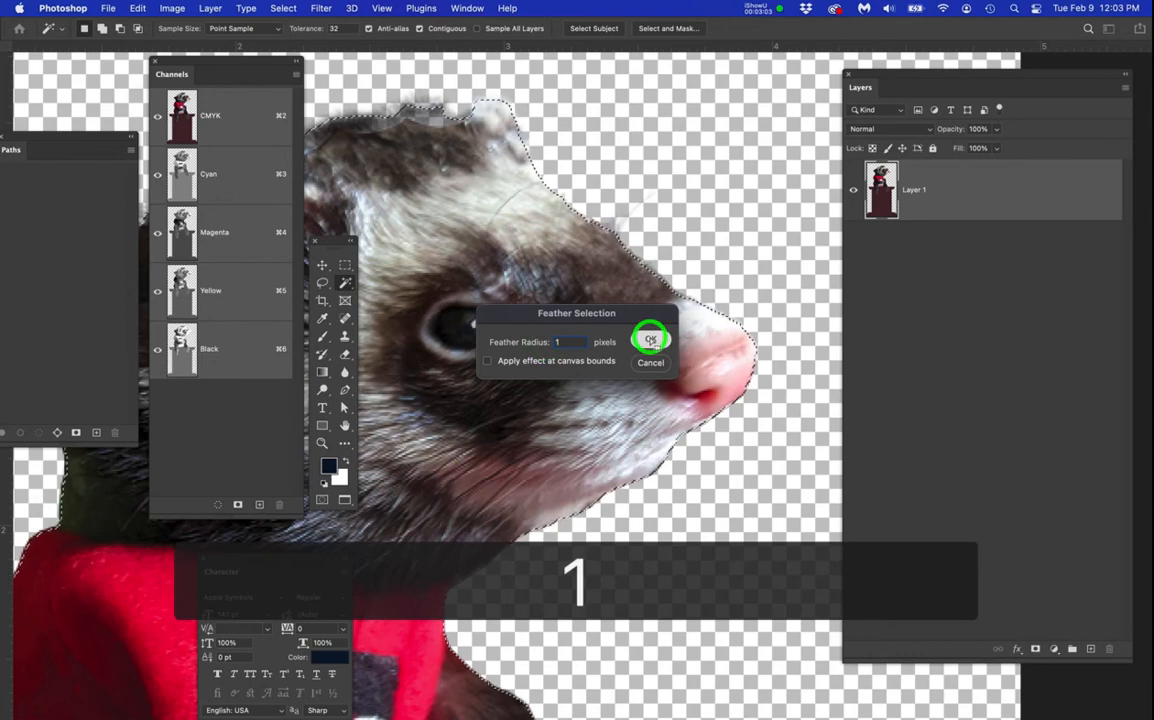
left_click(650, 338)
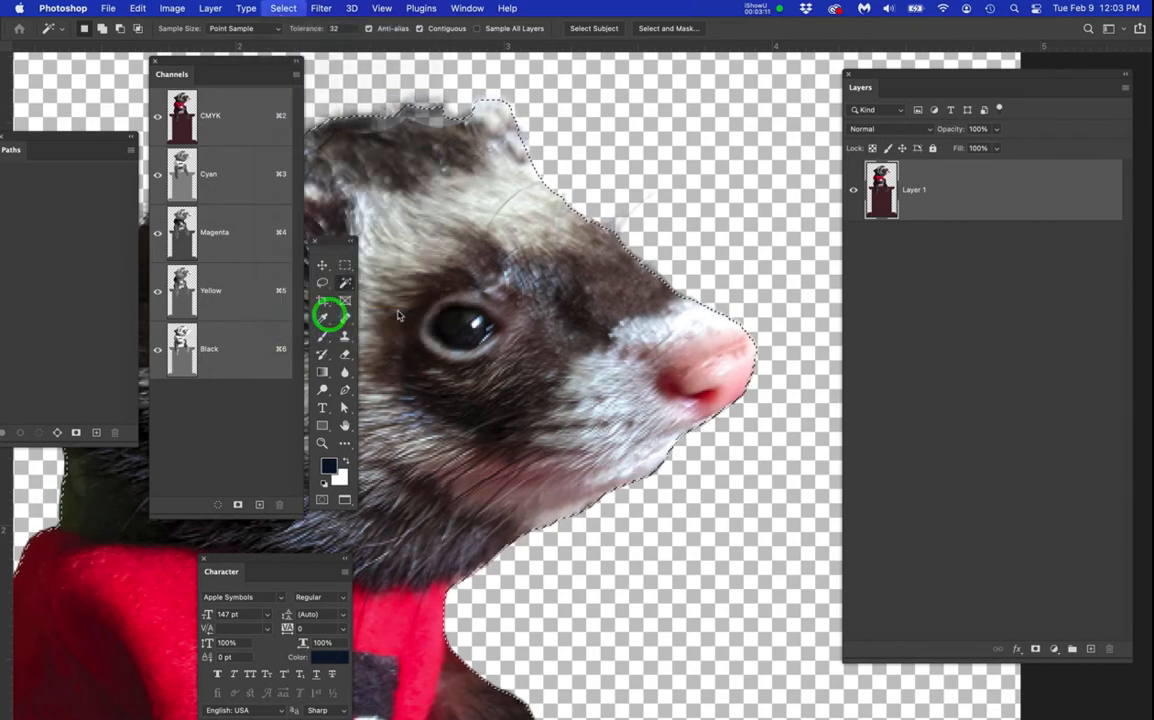
Step: Save the ferret selection as a new Alpha 1 channel and save the file
left_click(283, 8)
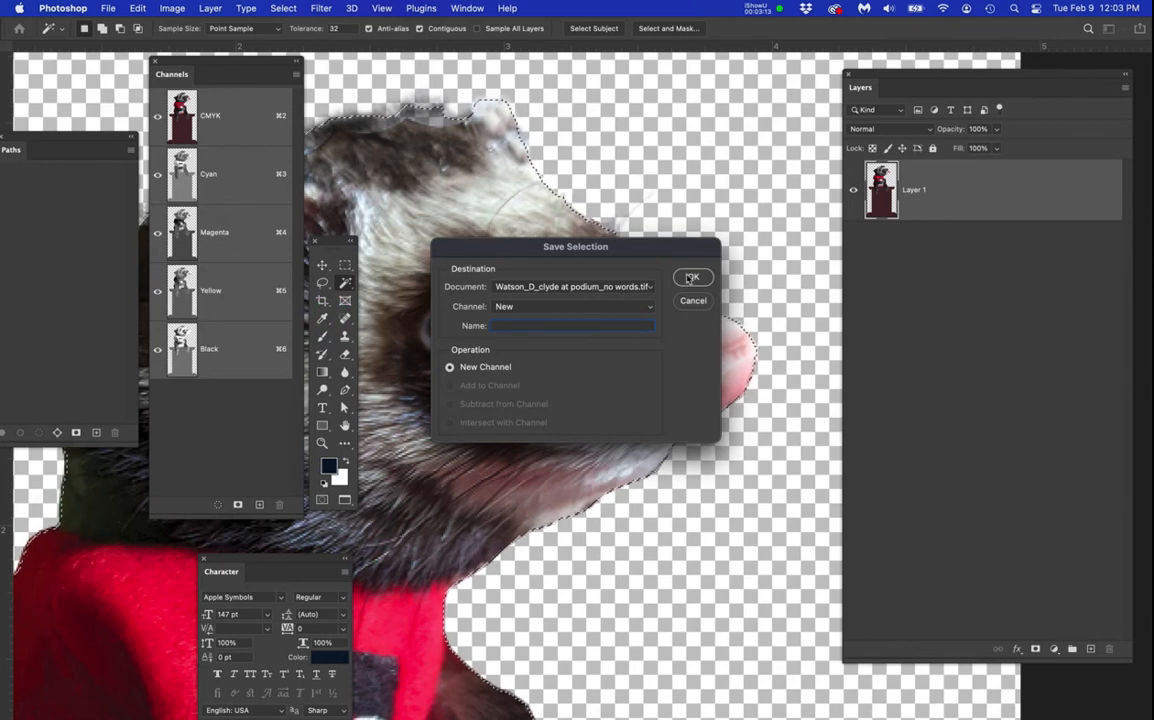
left_click(692, 277)
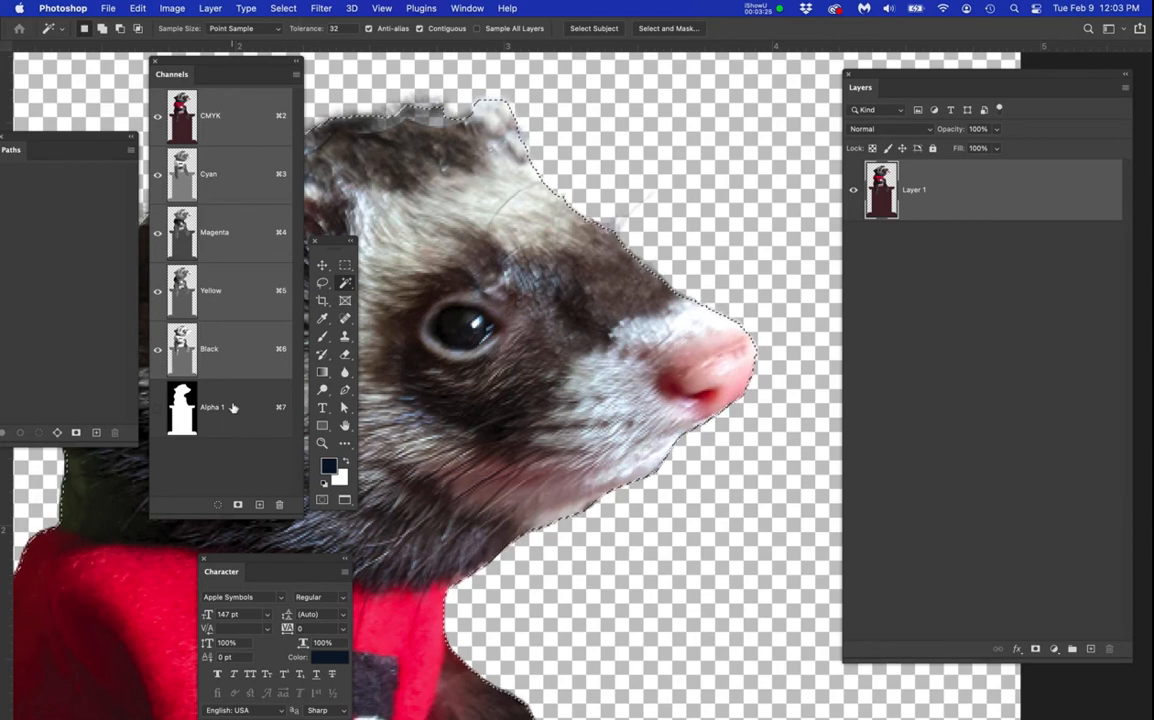
key("cmd+s")
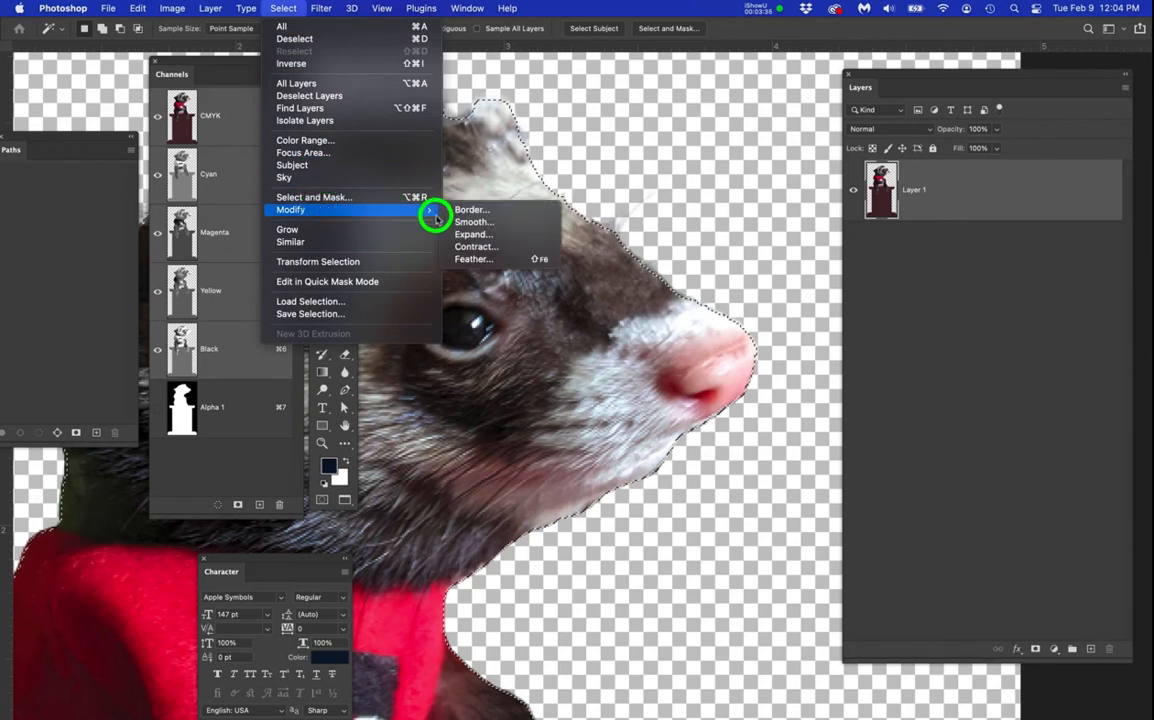
mouse_move(463, 247)
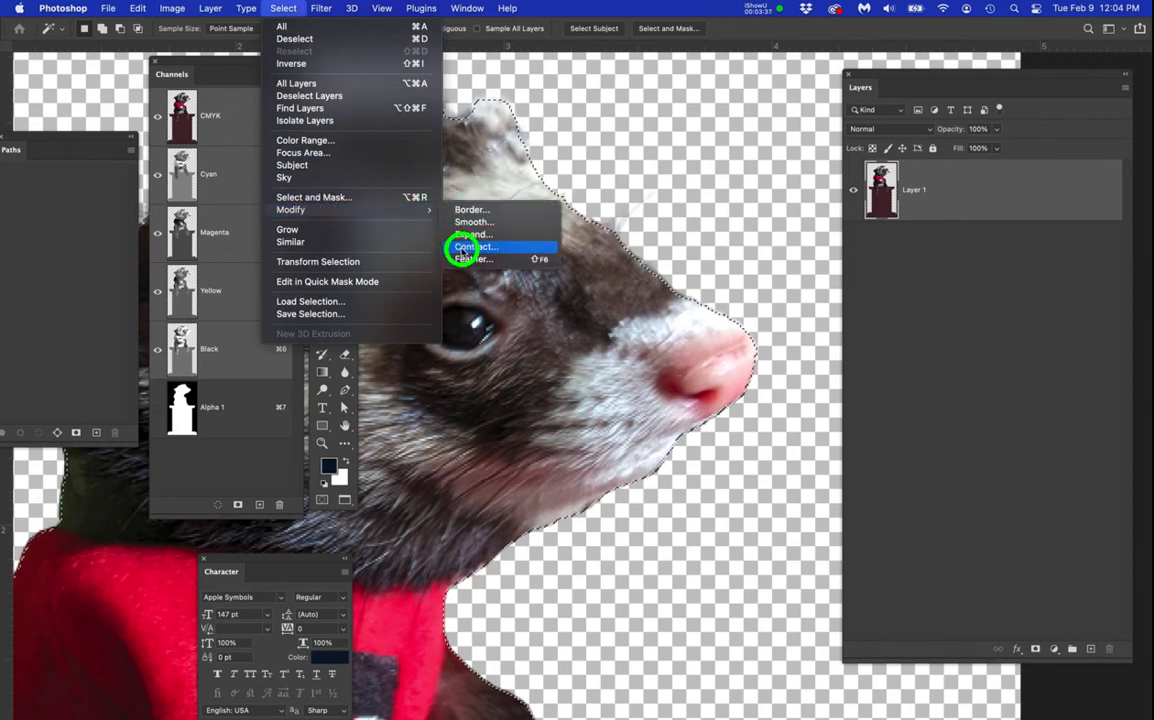
mouse_move(470, 259)
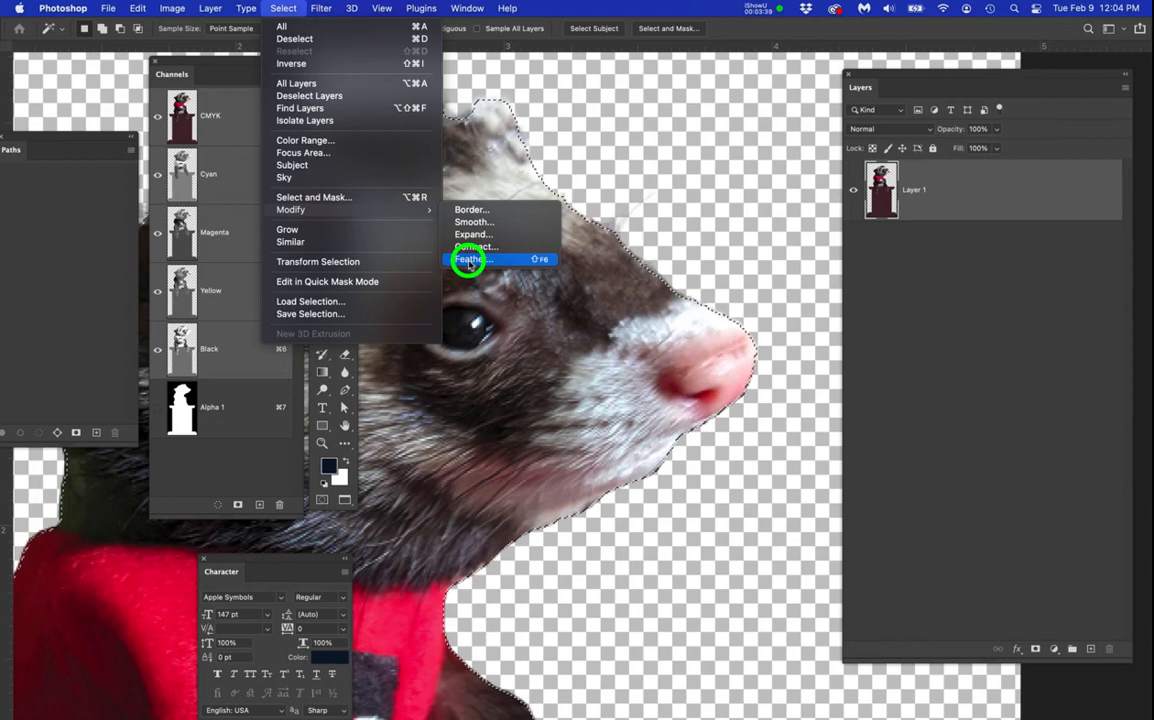
Step: Feather the ferret selection's edge again and save the file
left_click(470, 259)
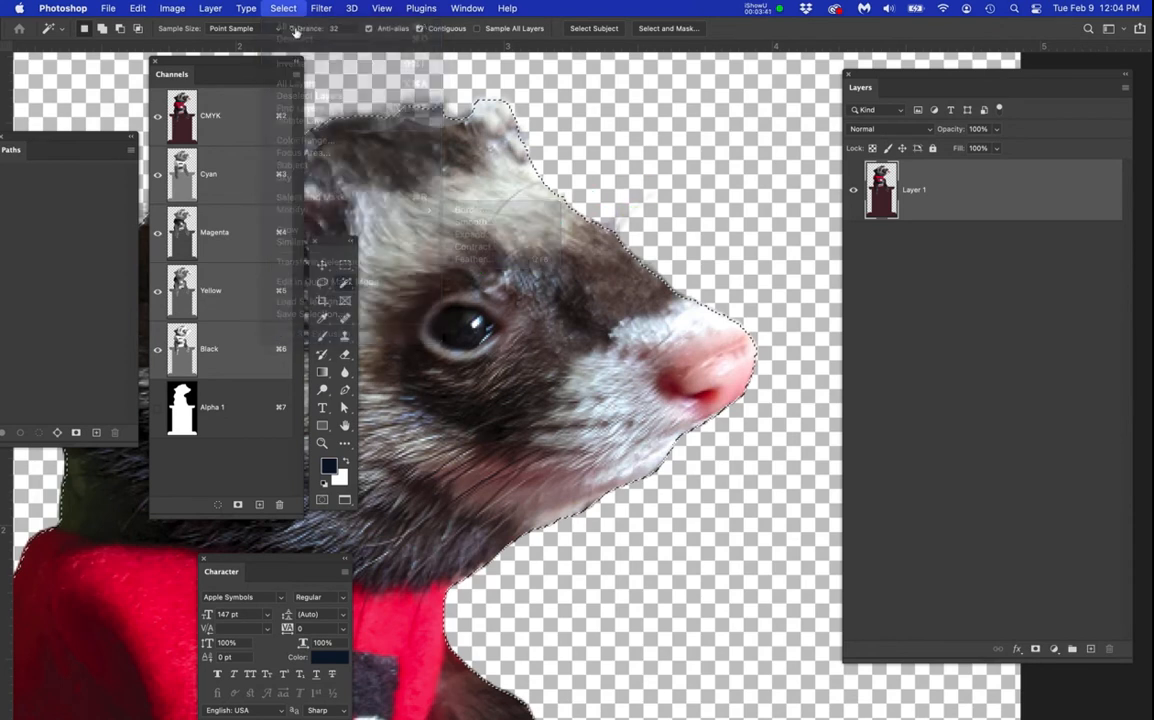
left_click(283, 8)
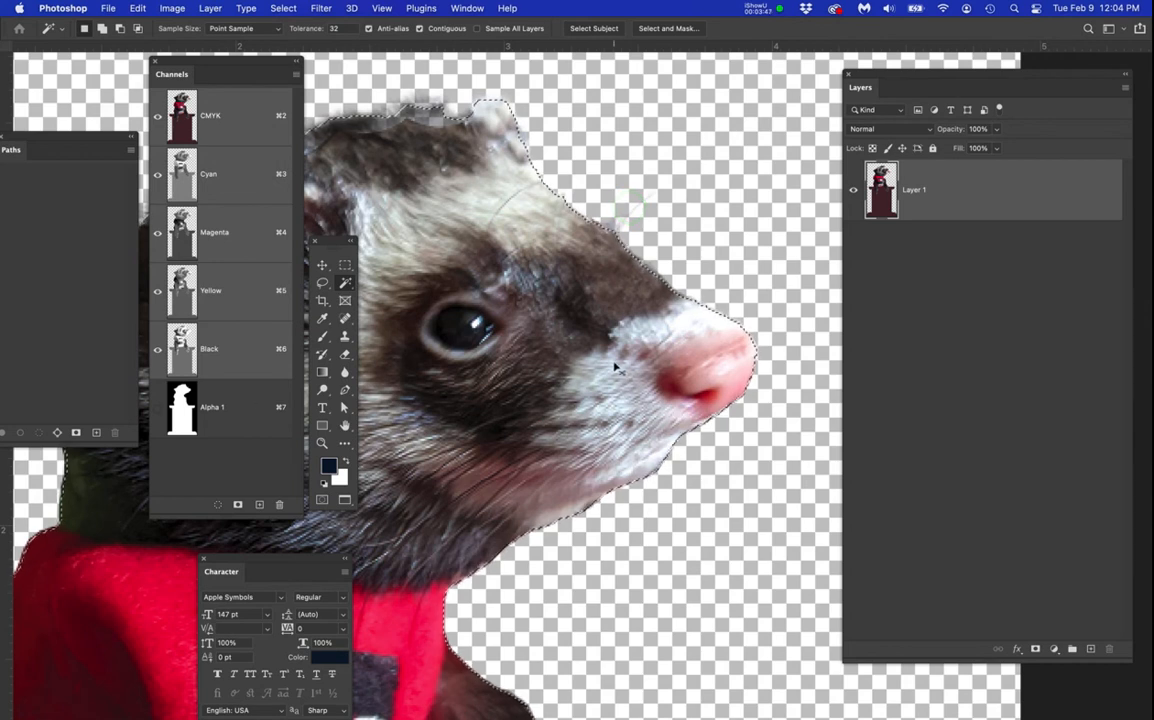
key("cmd+s")
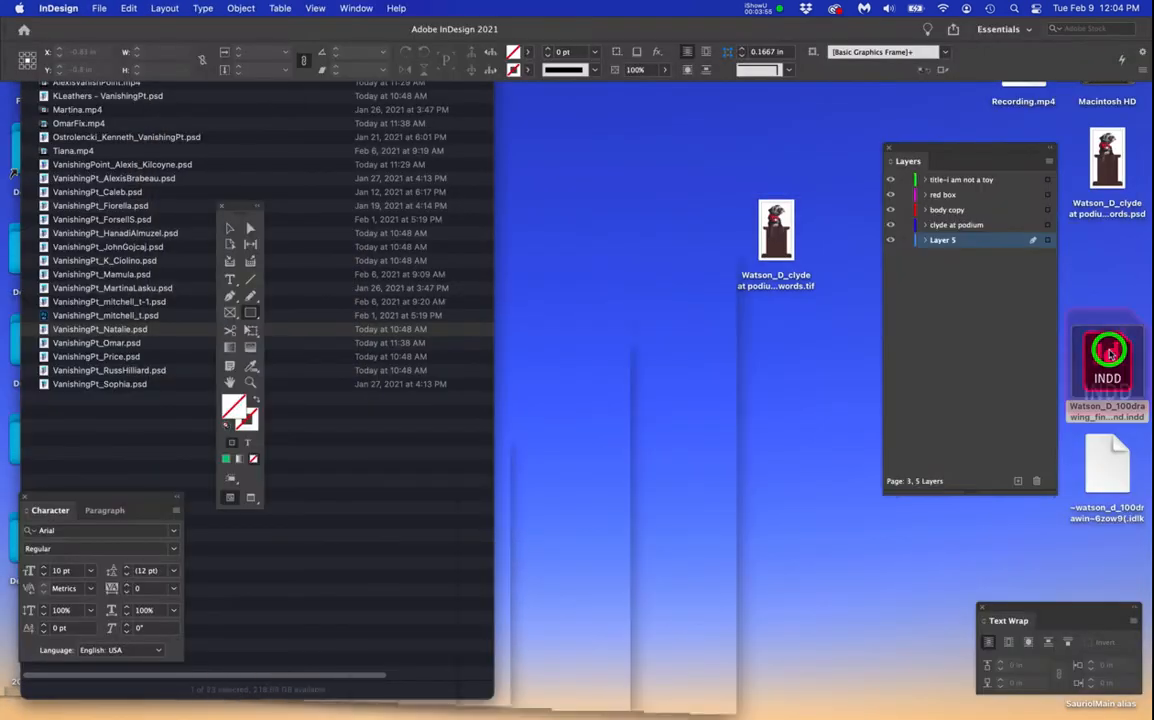
Step: Open the 'I am NOT a TOY' .indd poster, then review and dismiss the Adobe PDF Presets
double_click(1107, 360)
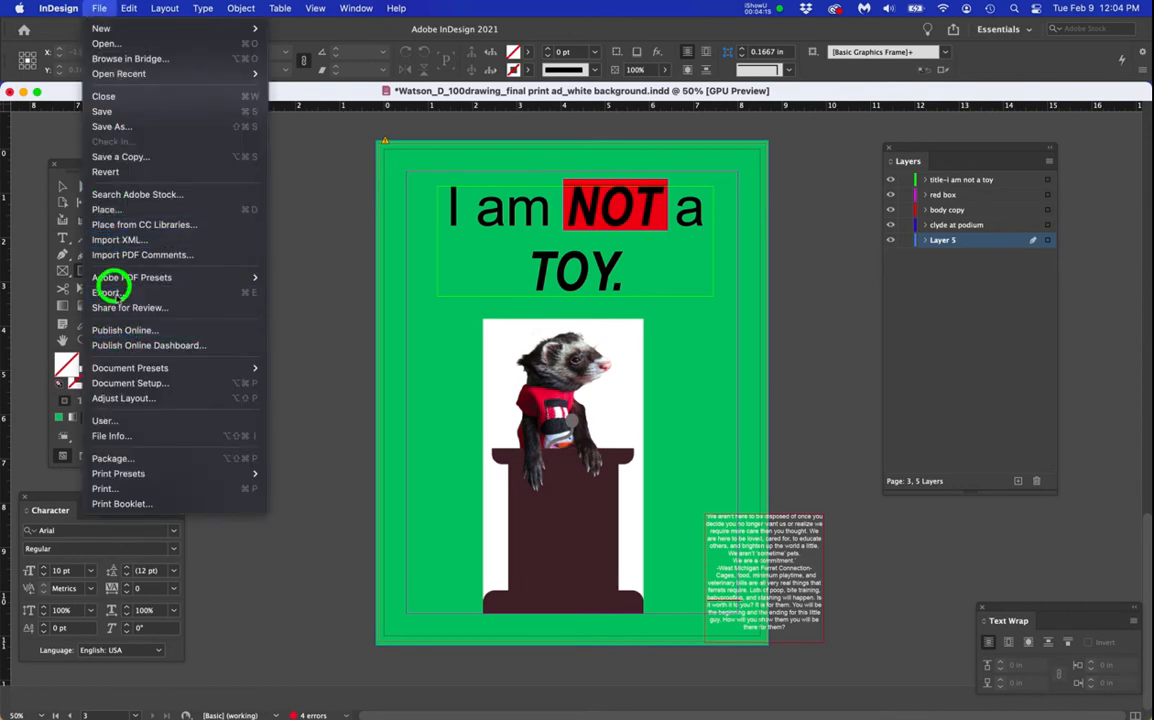
mouse_move(106, 209)
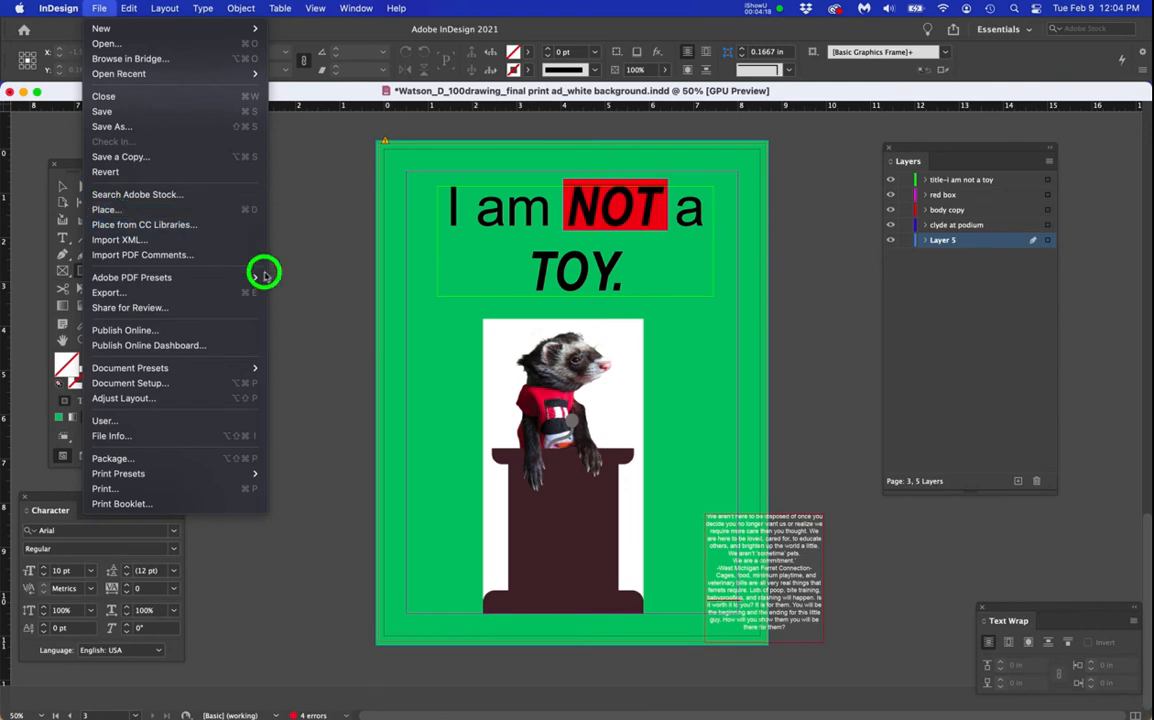
left_click(131, 277)
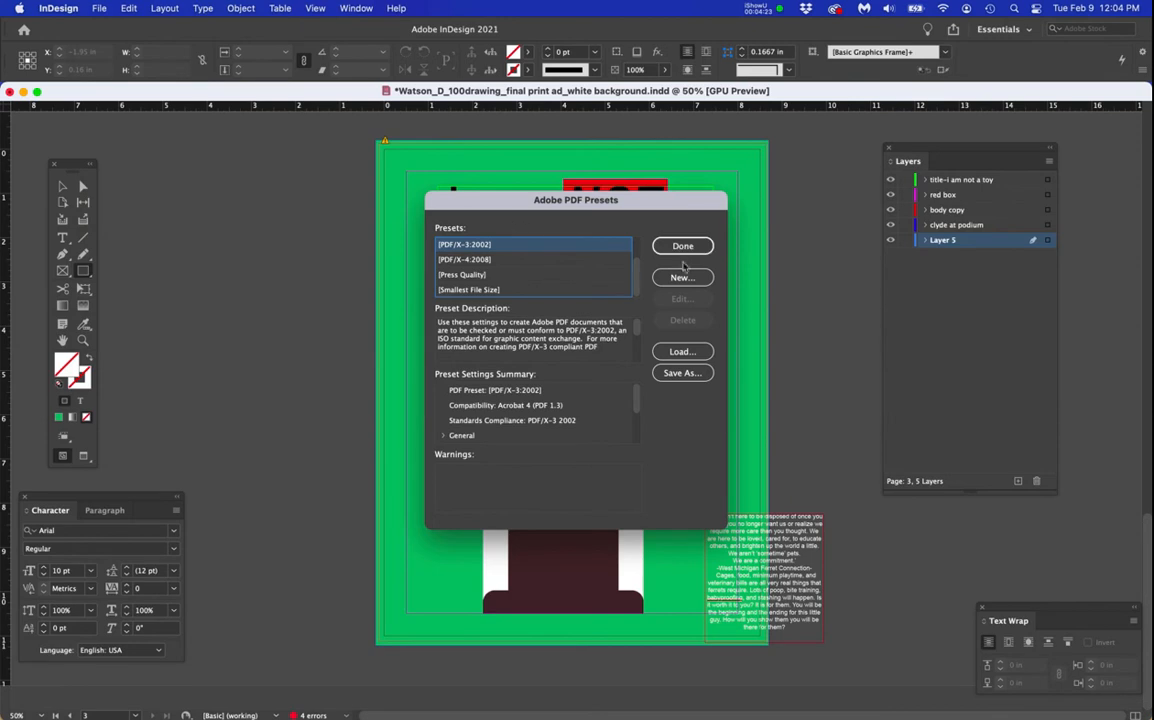
left_click(683, 246)
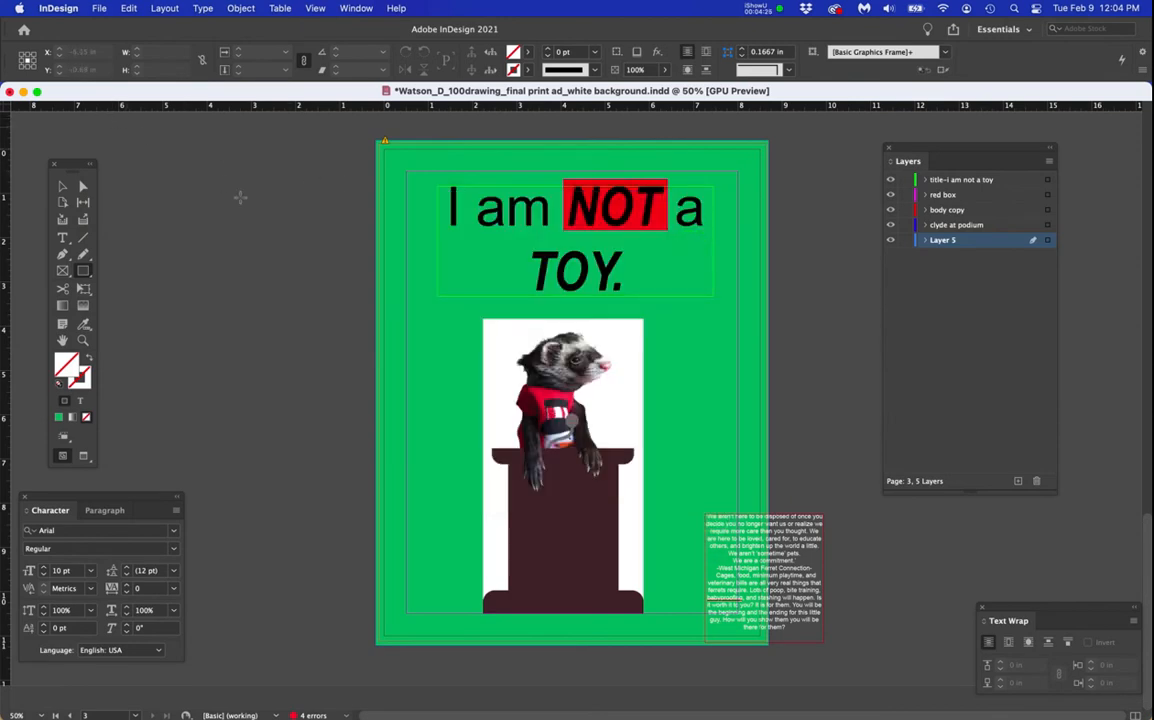
mouse_move(65, 187)
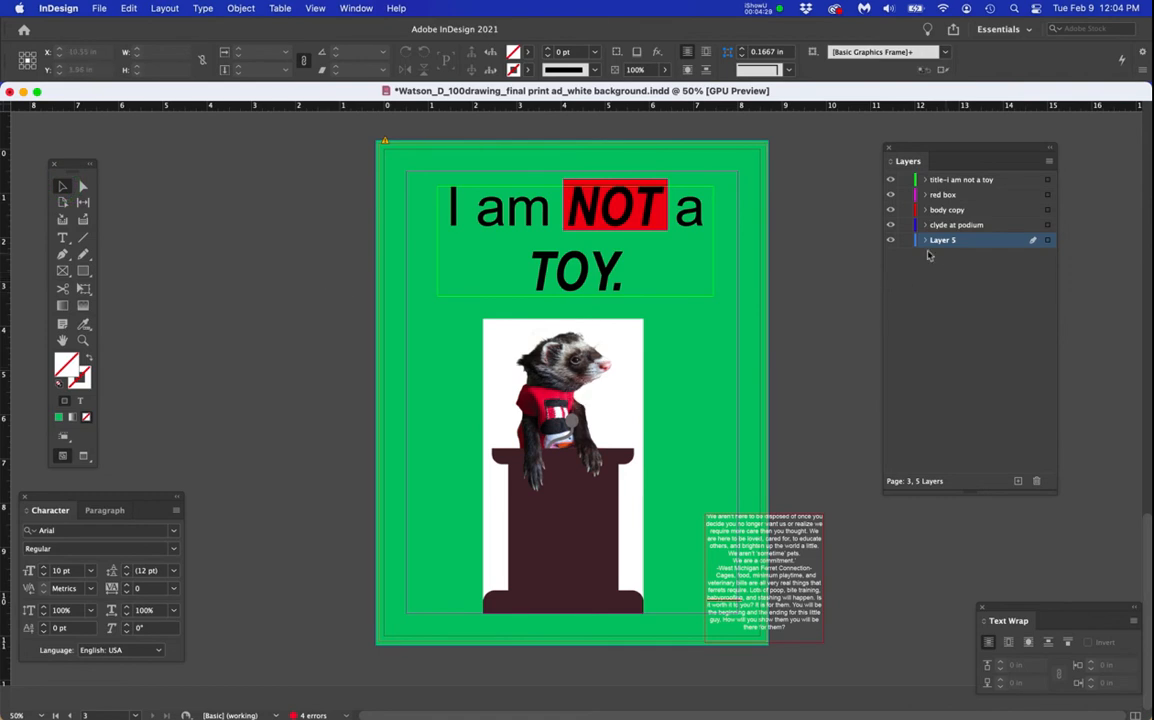
Step: Replace the green background with a blue-filled rectangle behind the ferret image
left_click(925, 239)
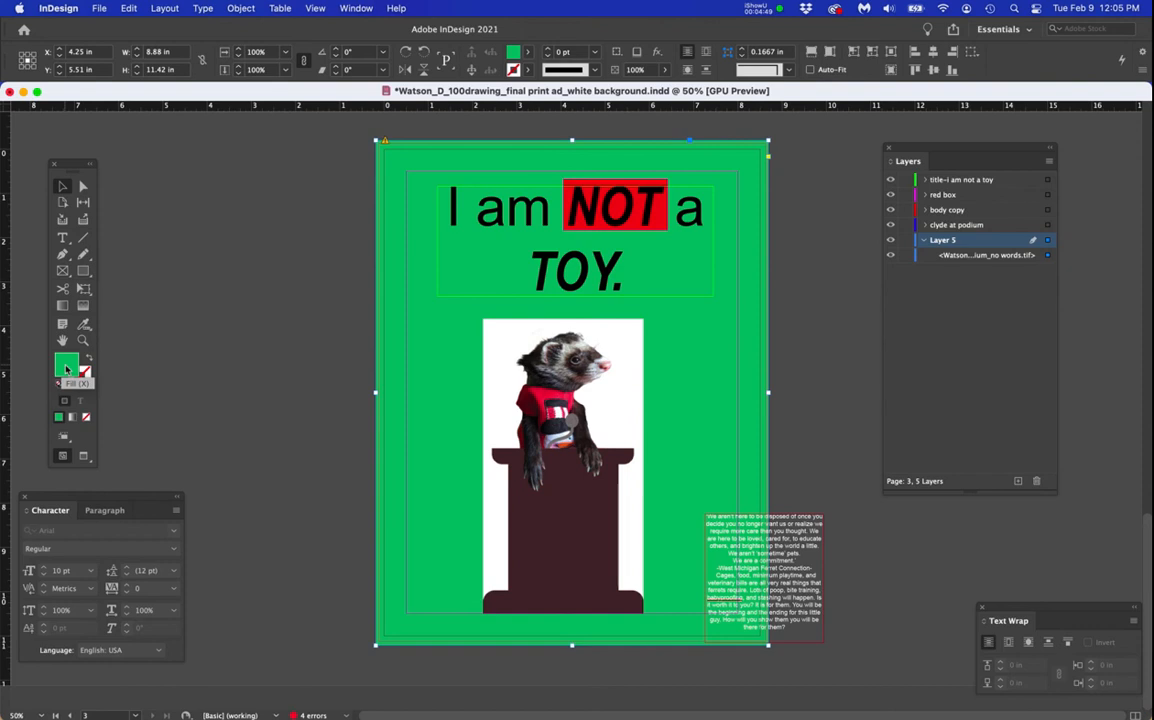
mouse_move(78, 378)
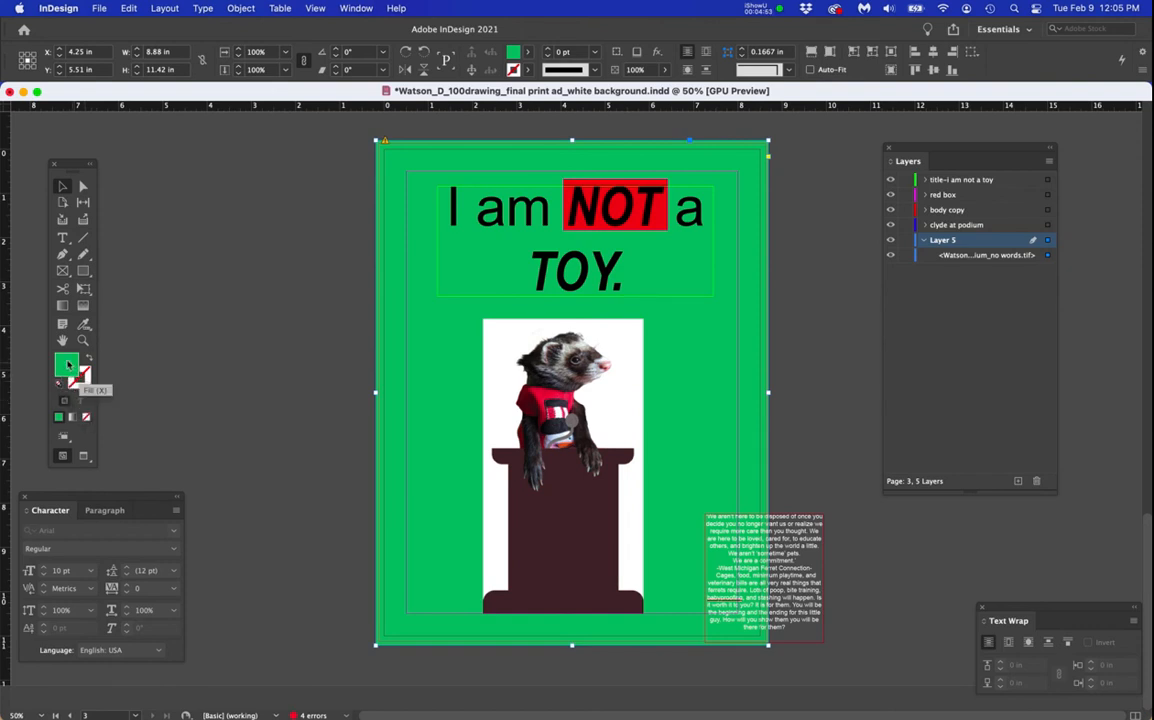
left_click(86, 416)
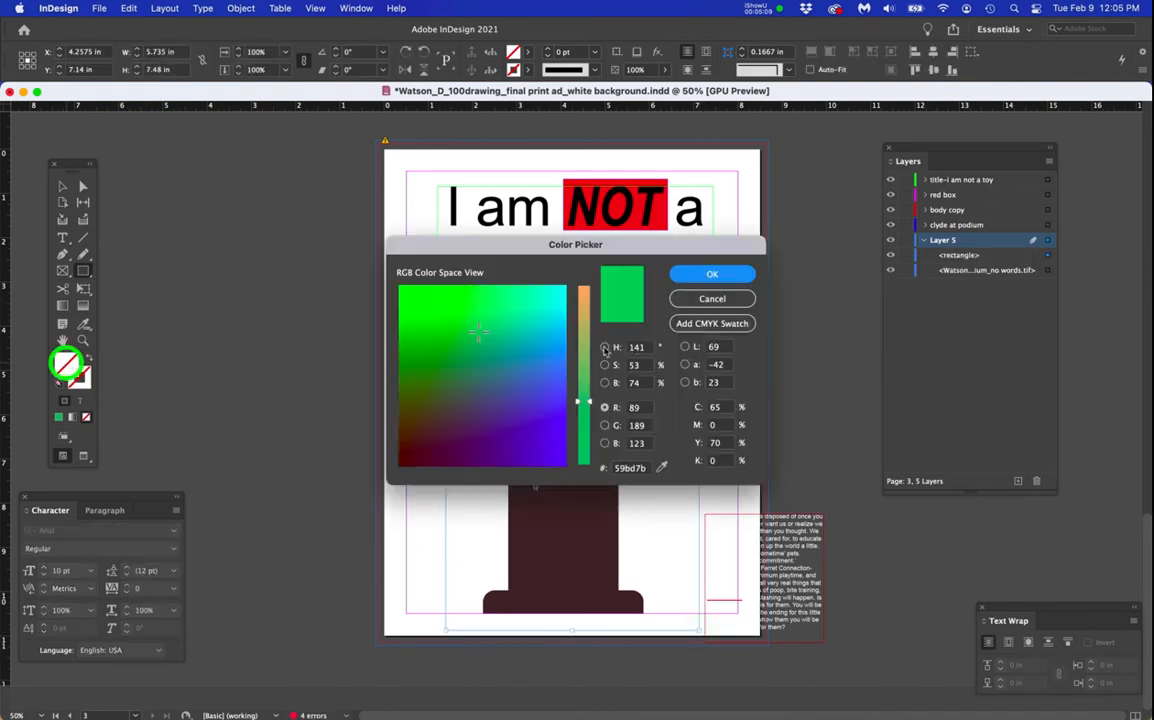
left_click(543, 367)
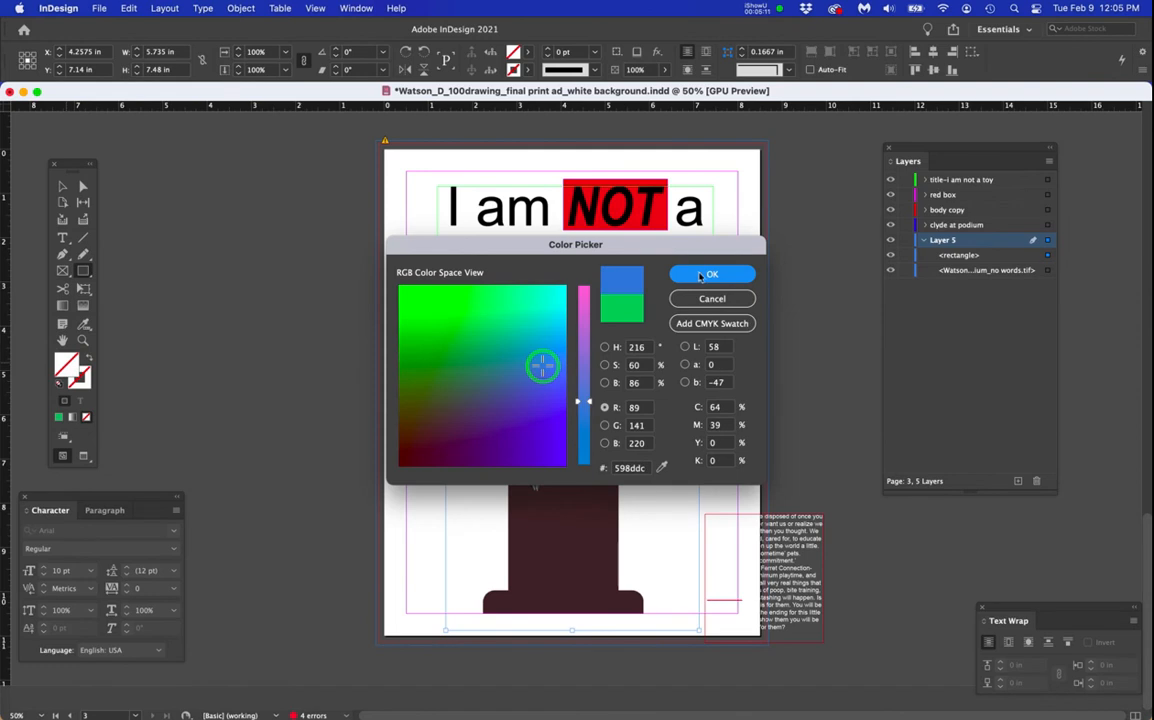
left_click(712, 273)
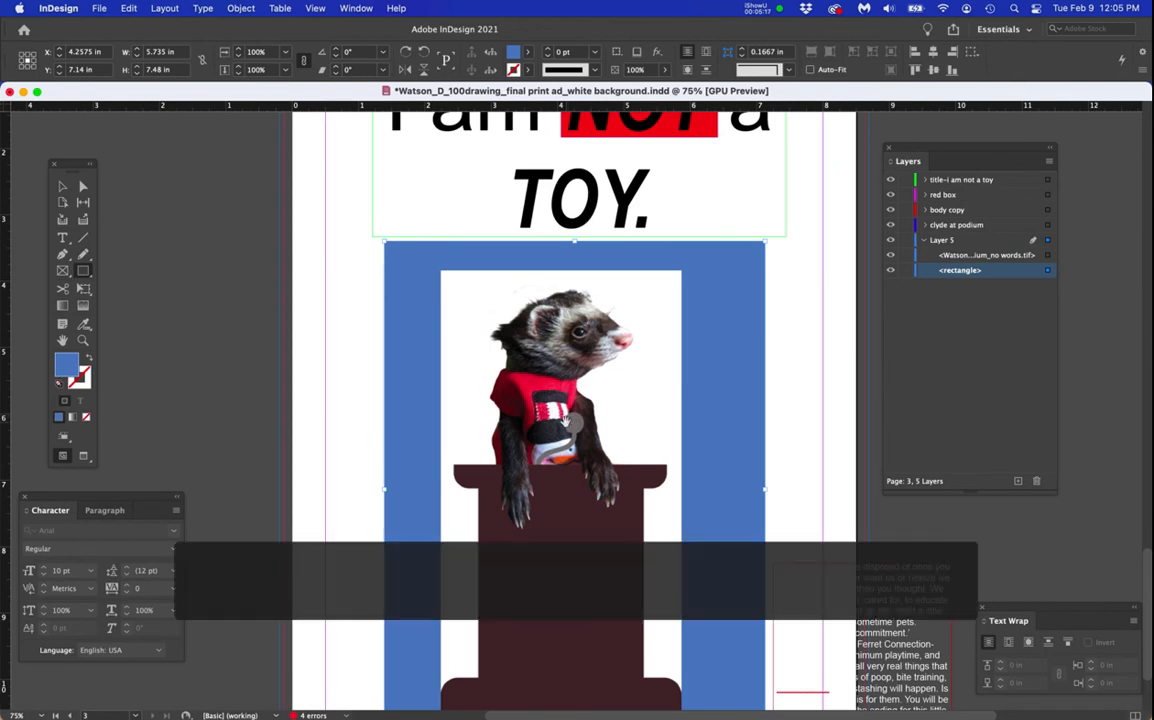
Step: Select the ferret TIFF in the Links panel and choose Relink from its context menu
scroll("down", 3)
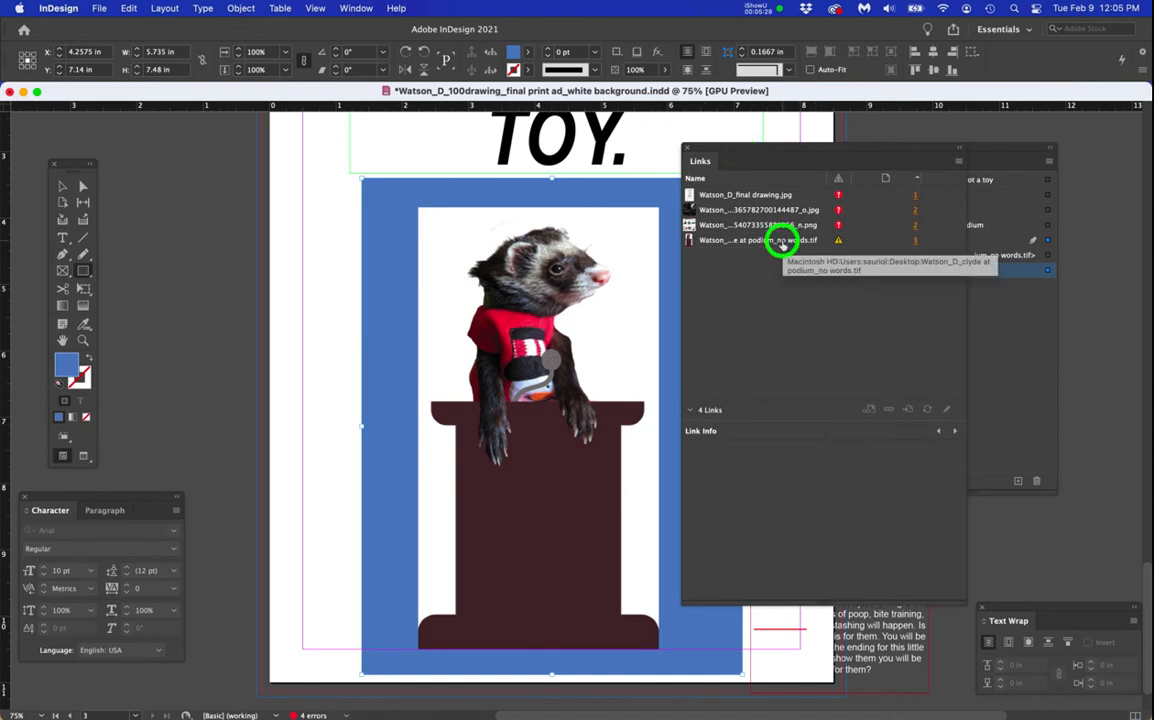
left_click(758, 240)
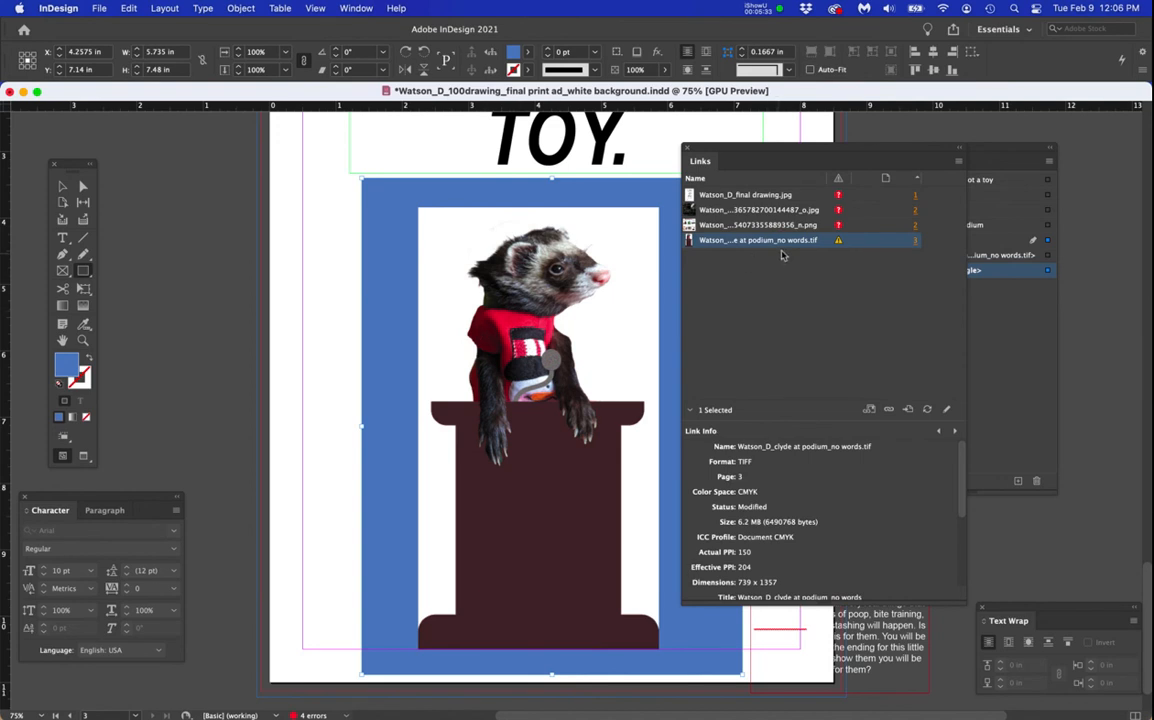
right_click(757, 240)
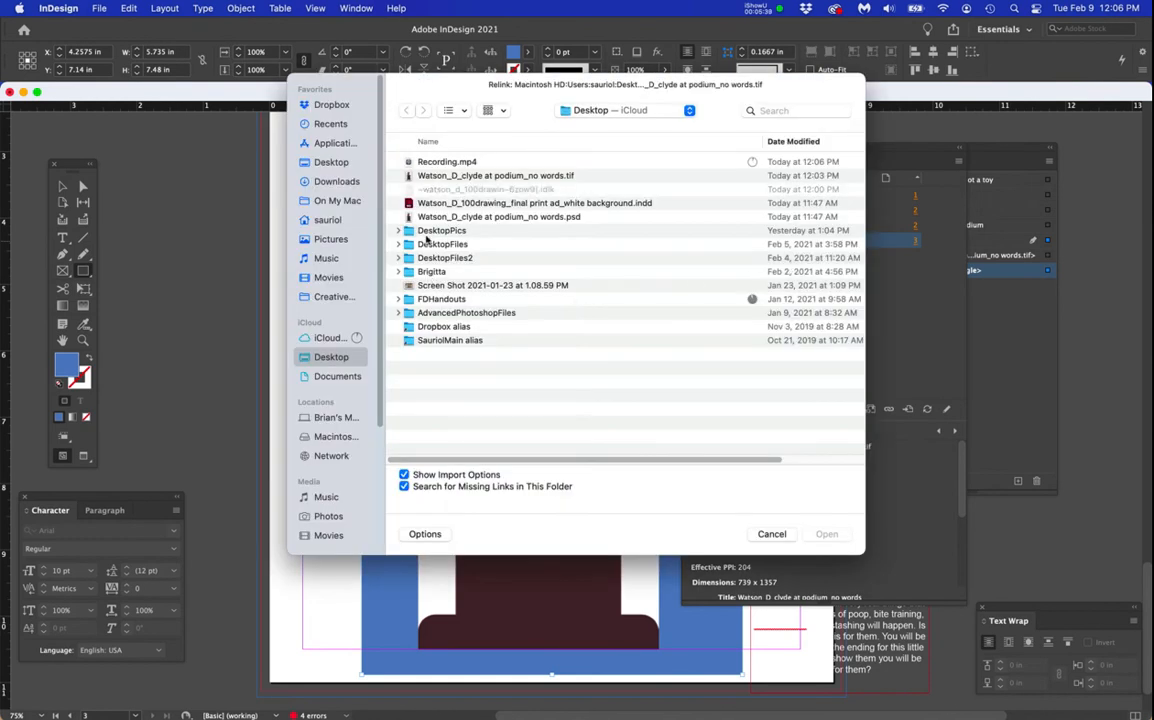
left_click(495, 175)
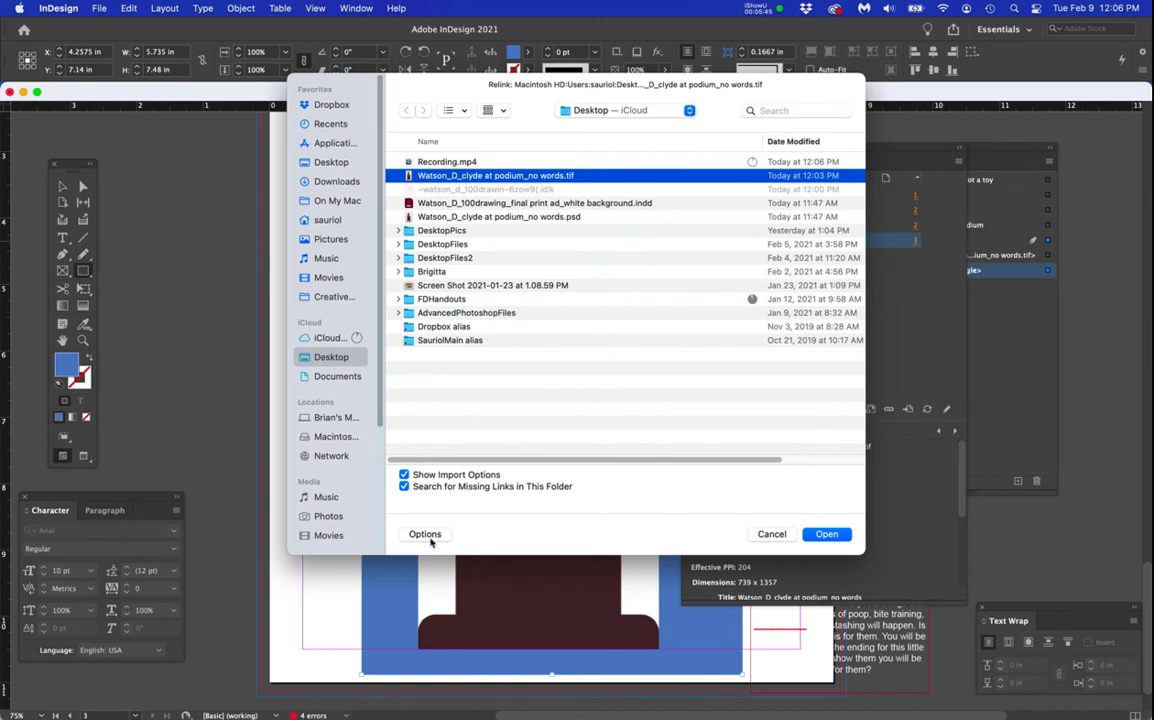
mouse_move(449, 516)
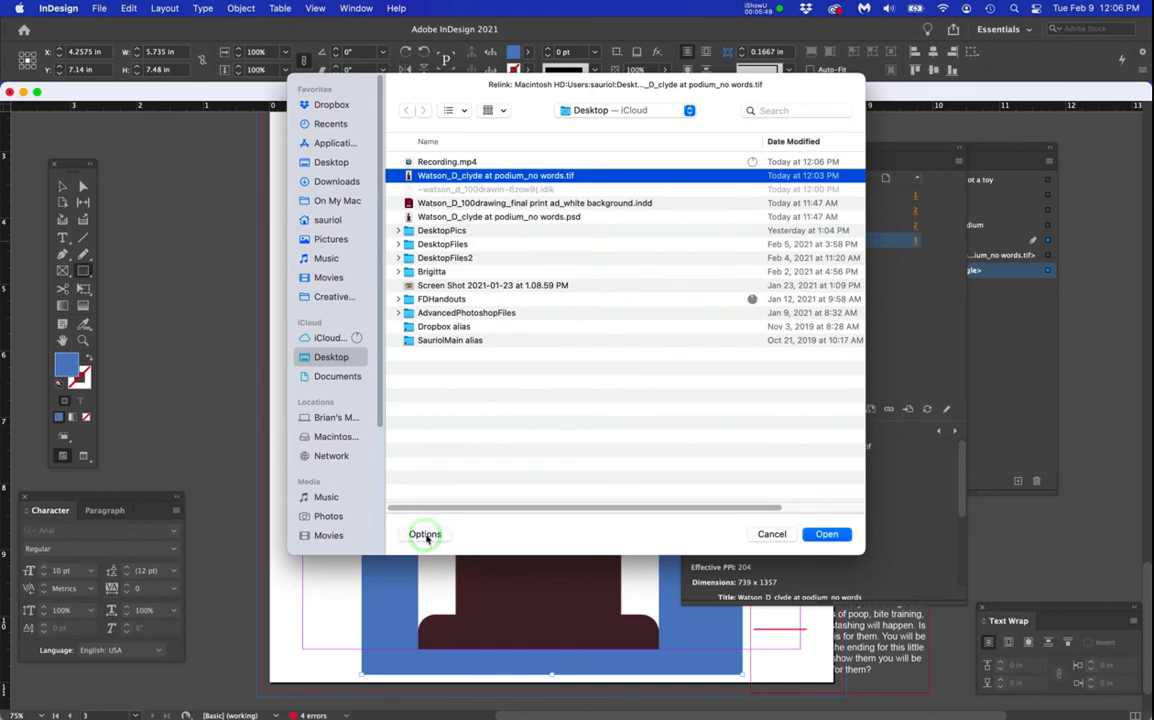
left_click(425, 534)
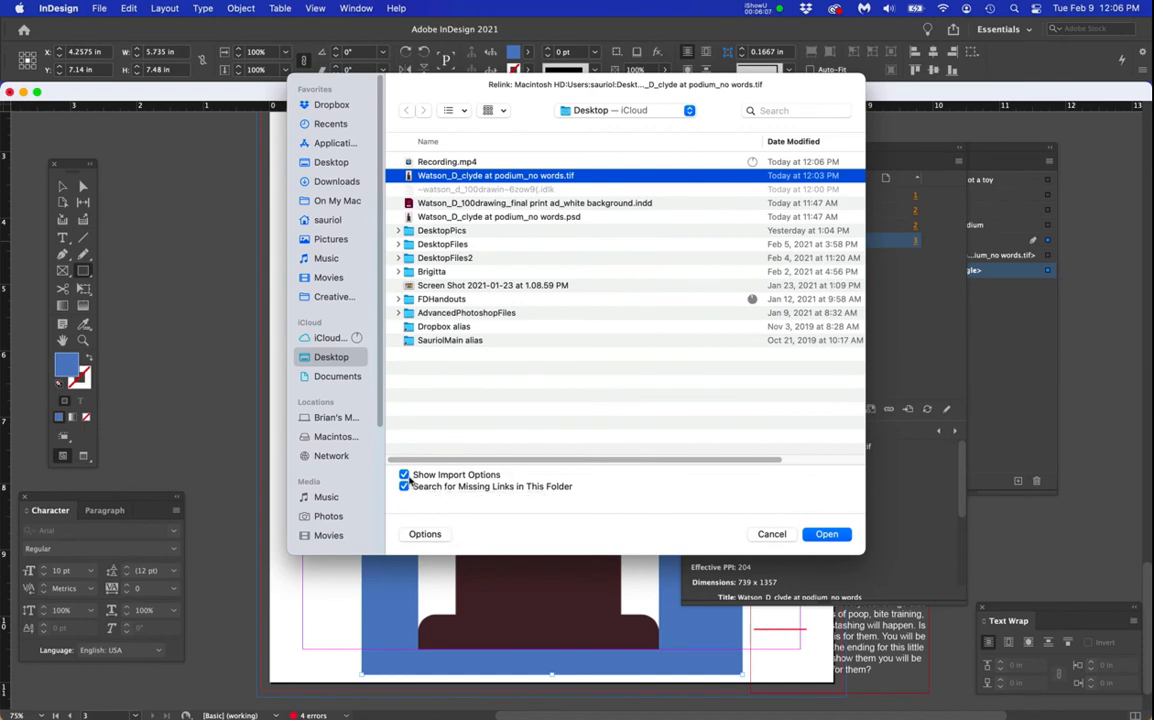
mouse_move(404, 474)
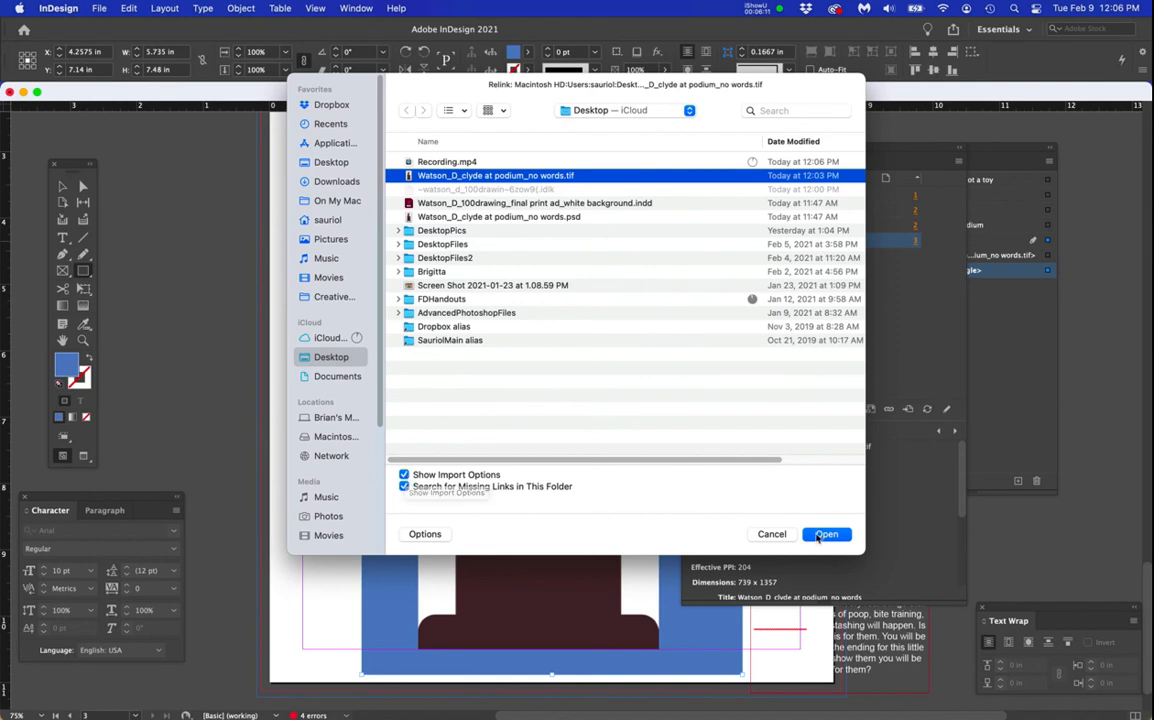
left_click(826, 534)
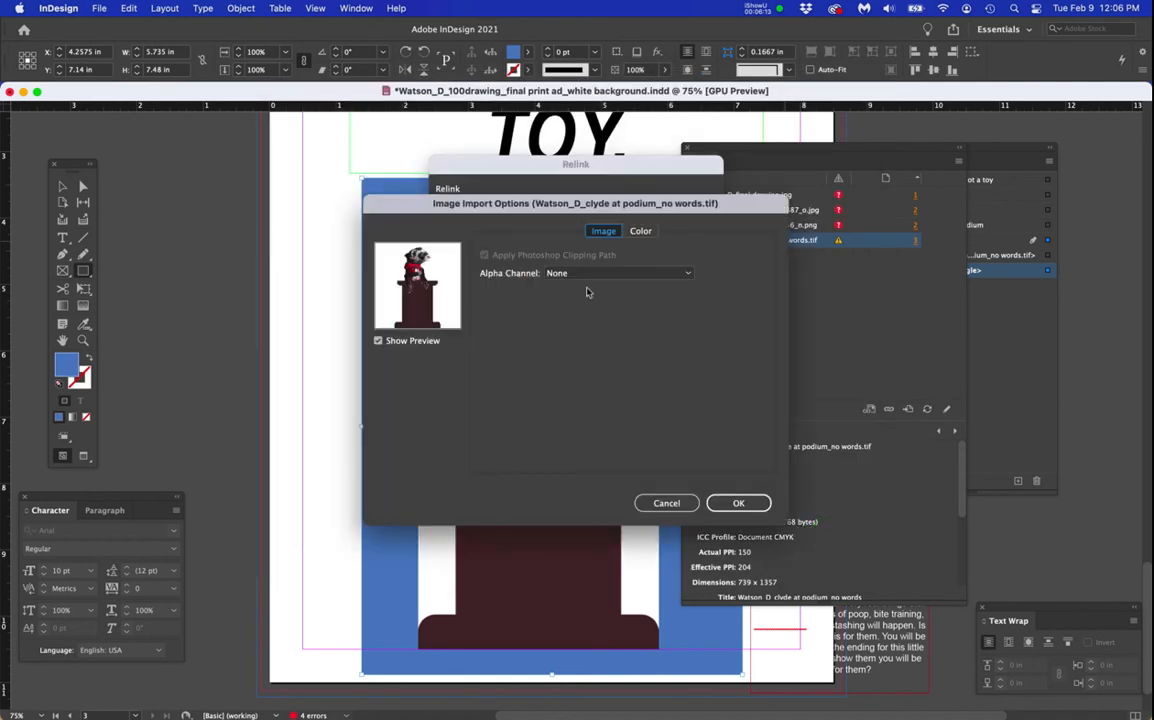
mouse_move(613, 318)
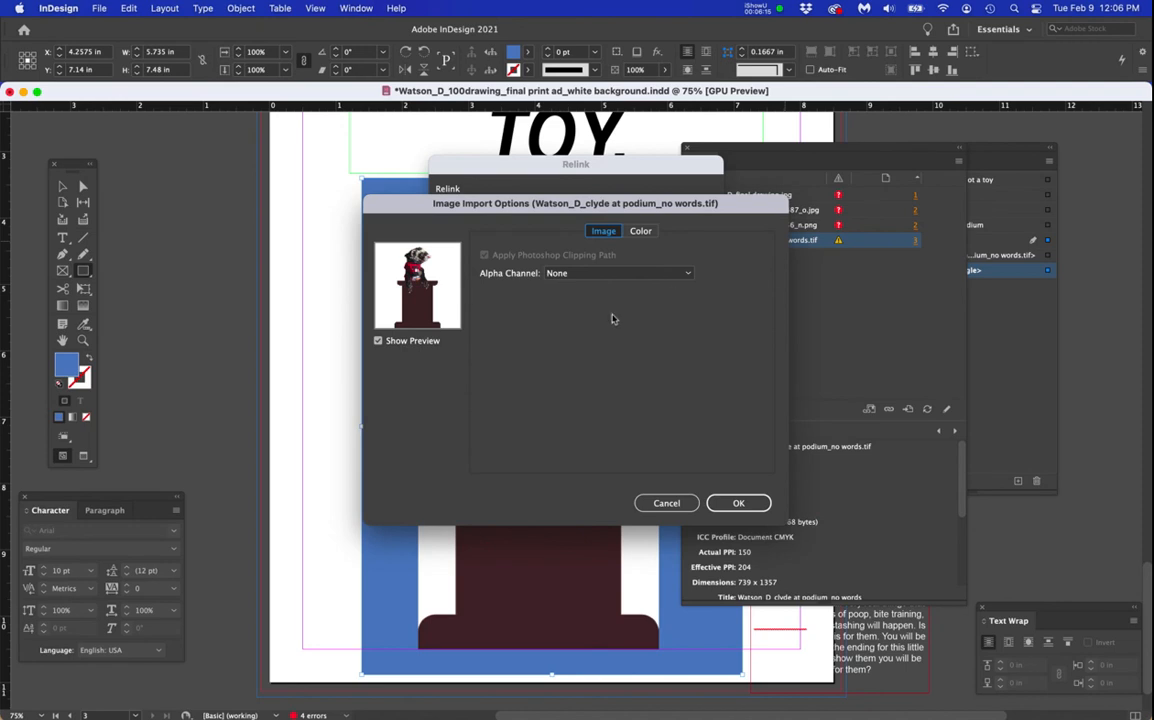
mouse_move(600, 321)
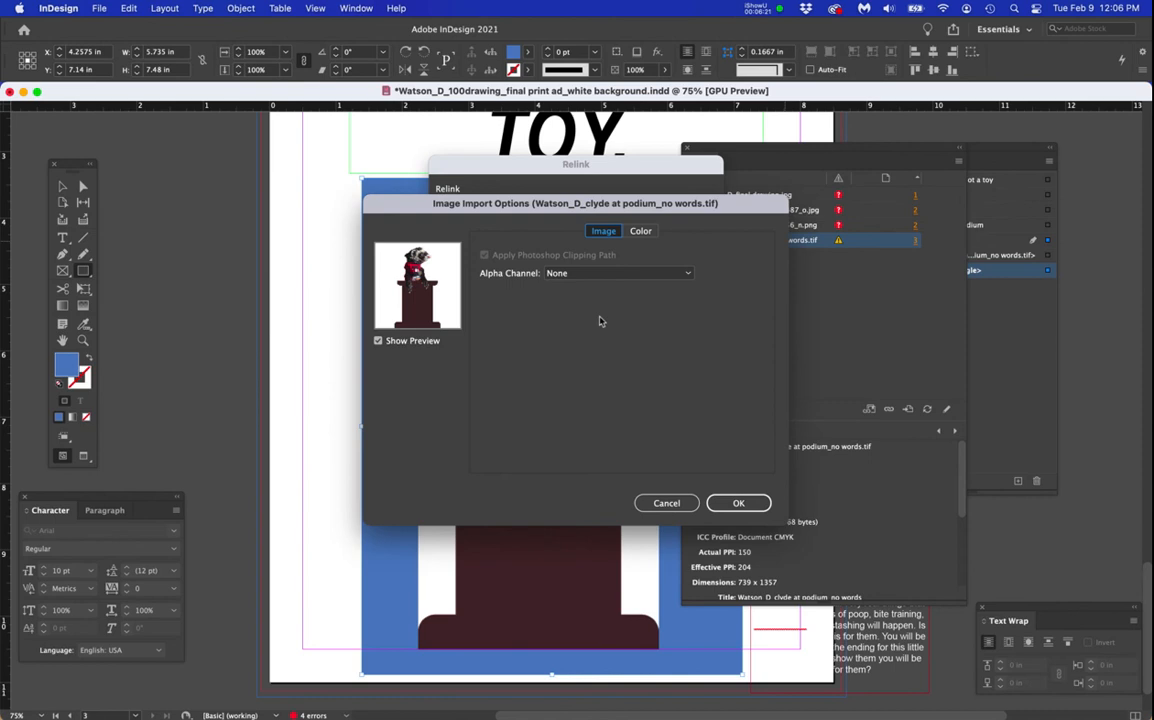
mouse_move(703, 424)
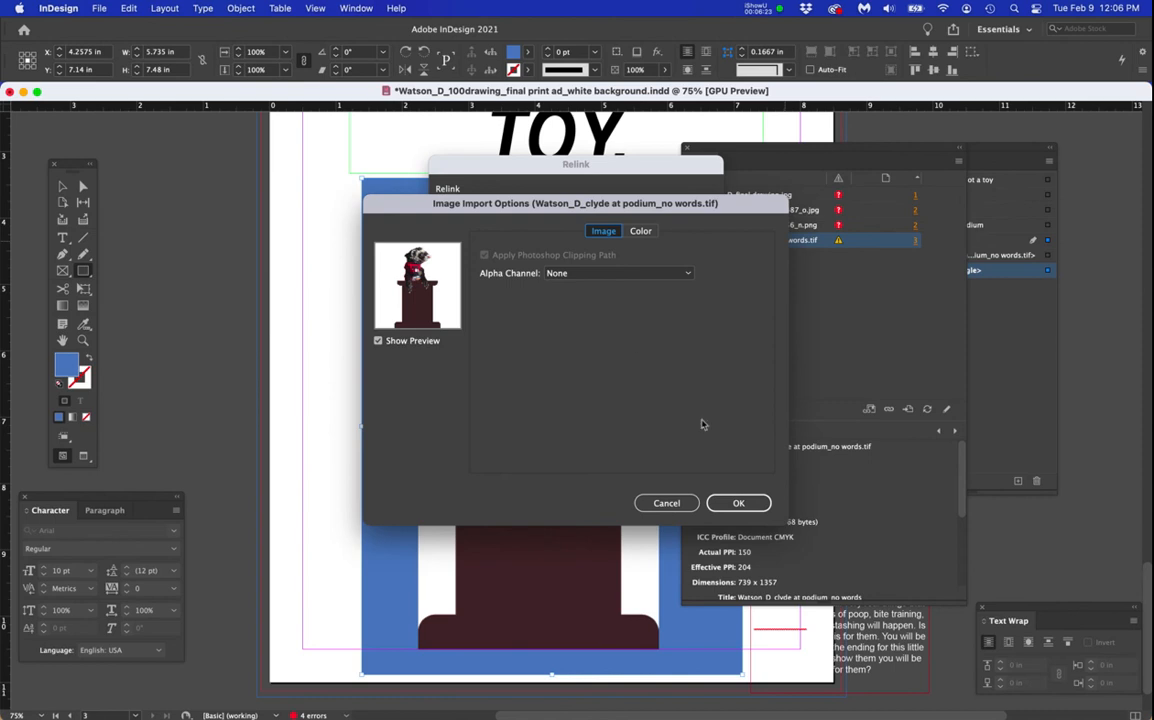
Step: Cancel the Image Import Options dialog for the relinked ferret TIFF
left_click(738, 503)
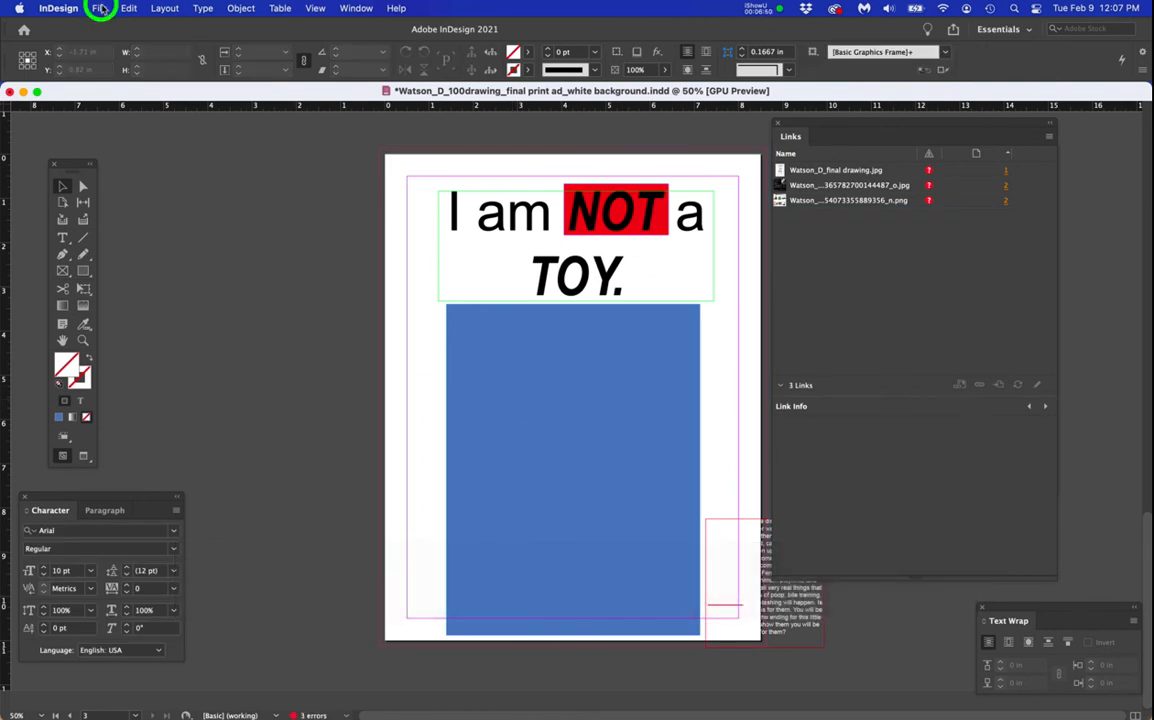
Step: Place the ferret podium TIFF from the Desktop, accepting import with Alpha Channel None
left_click(99, 8)
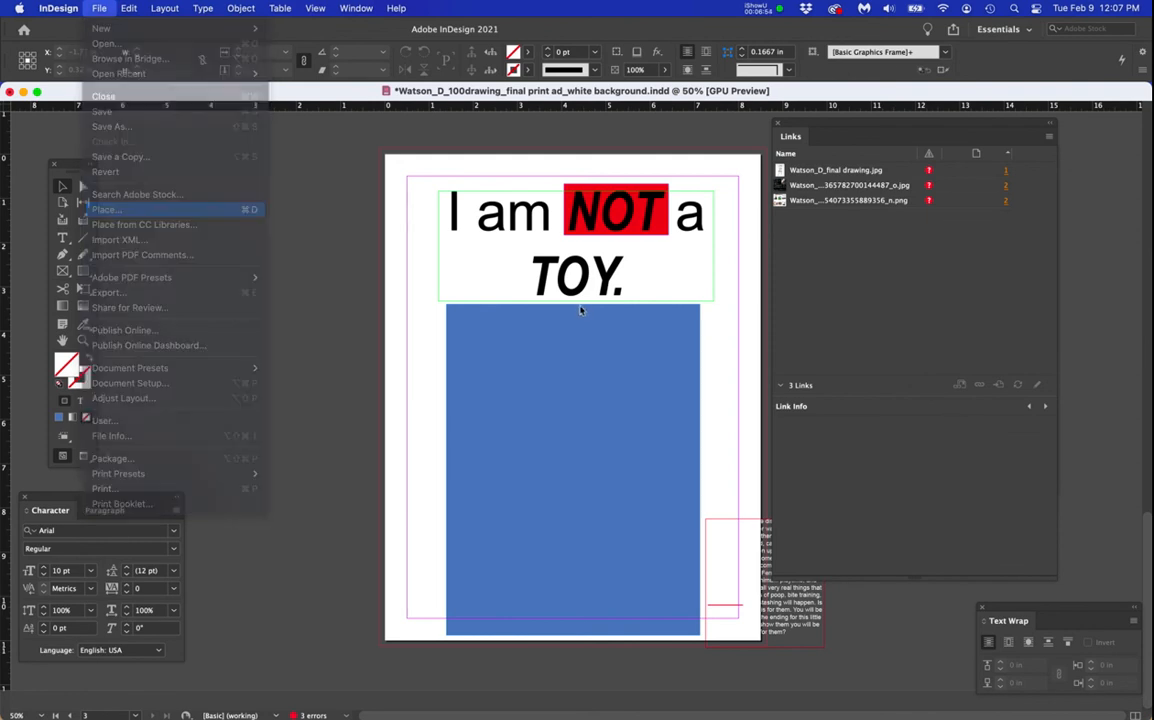
left_click(106, 209)
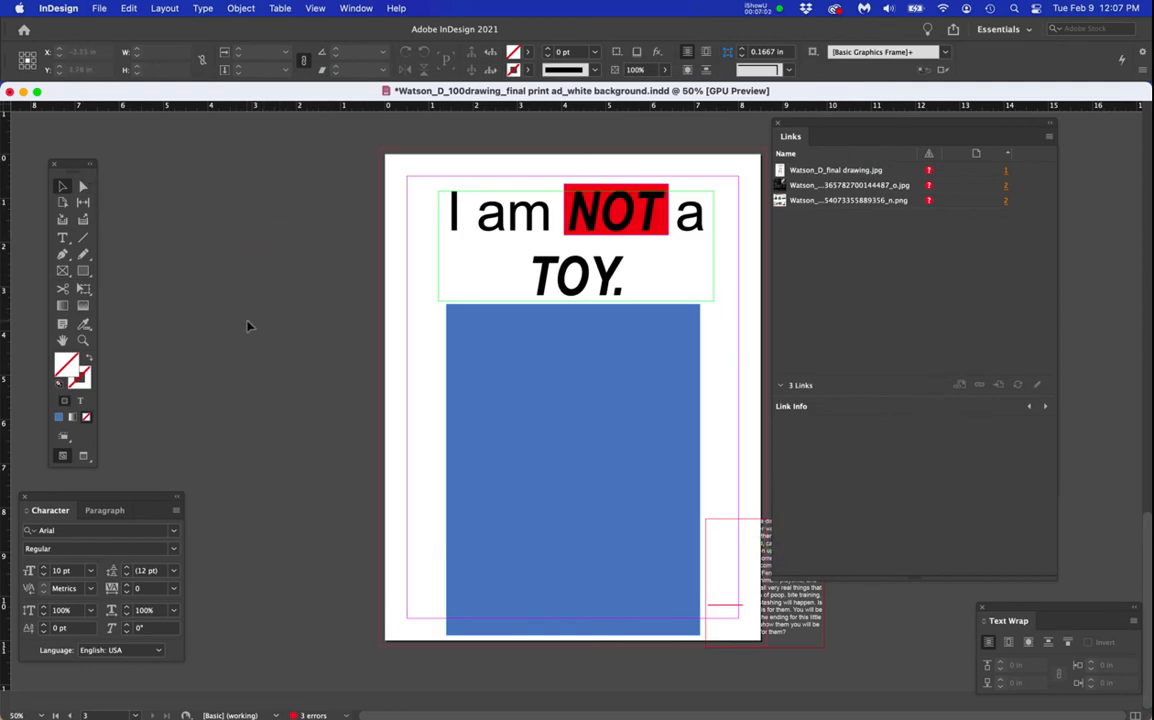
left_click(99, 8)
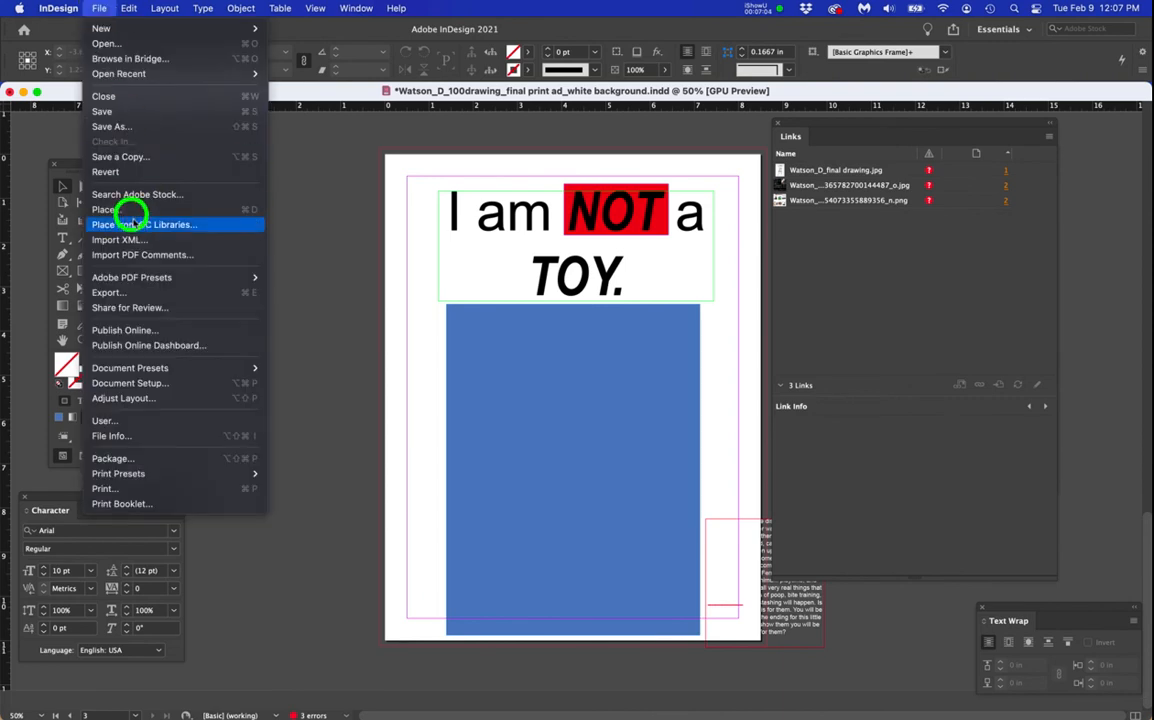
left_click(103, 209)
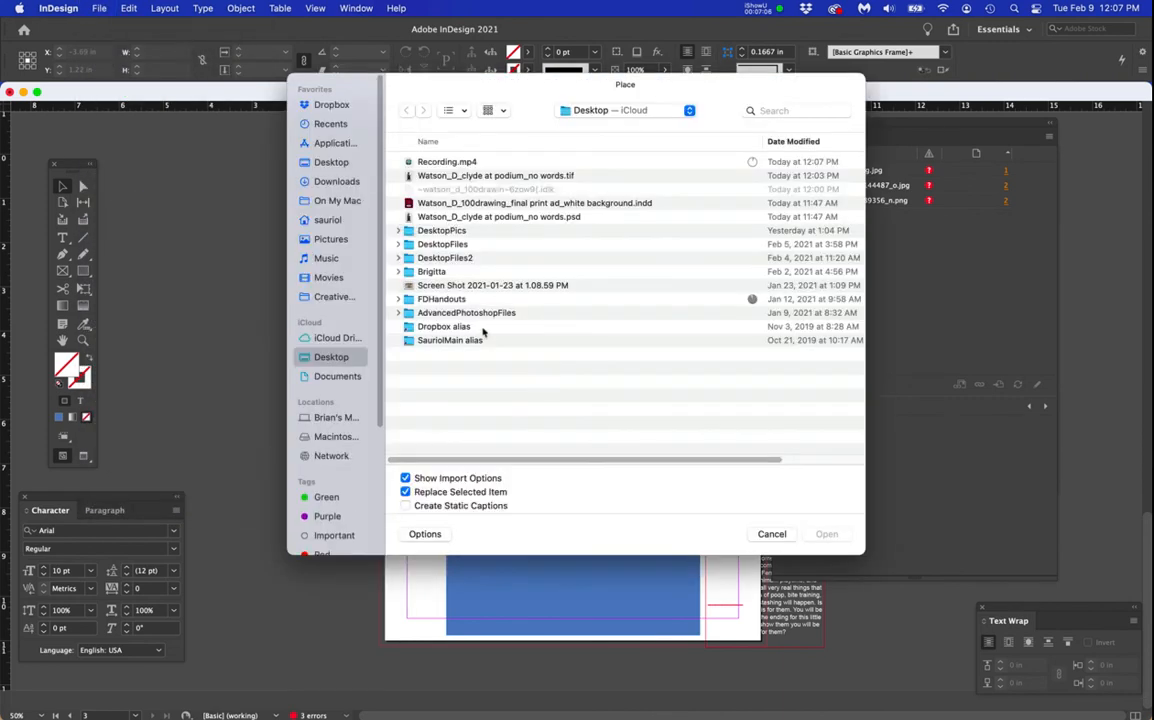
left_click(495, 175)
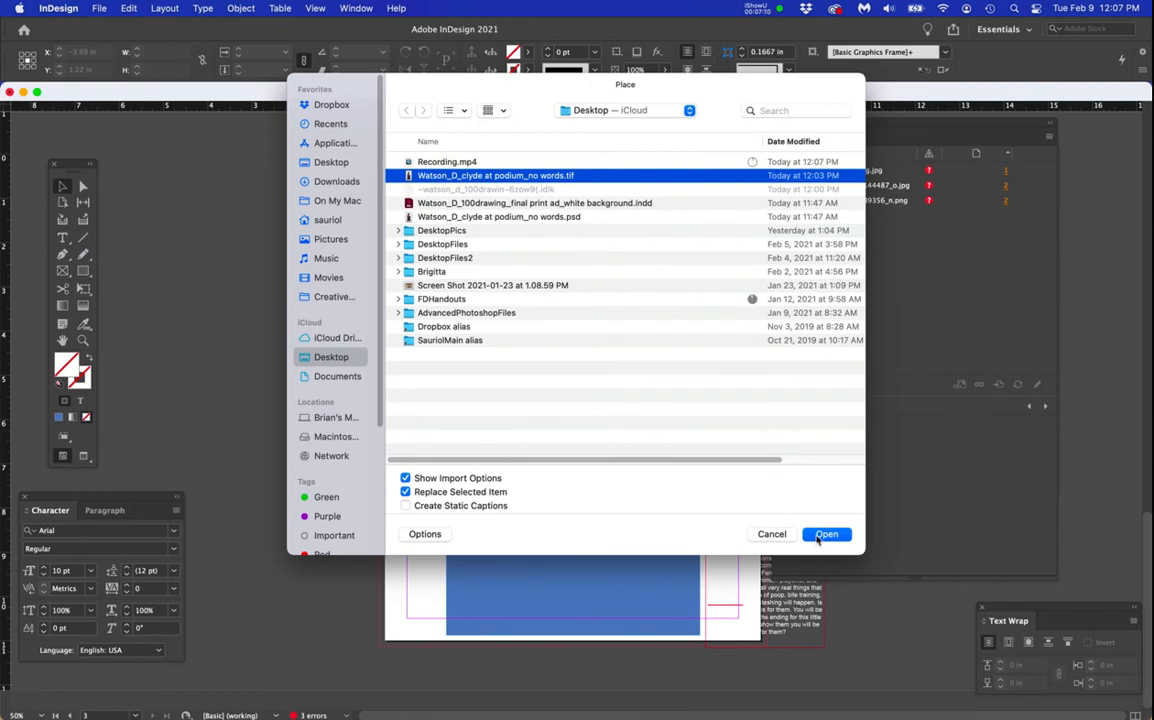
left_click(826, 533)
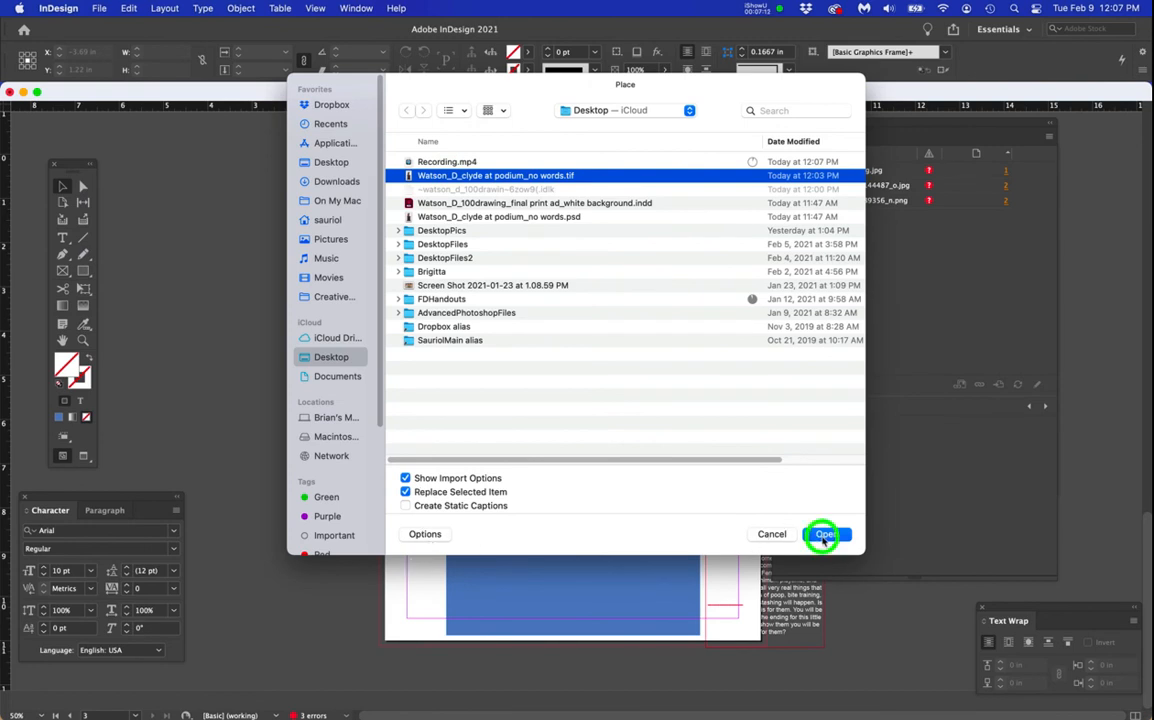
left_click(825, 533)
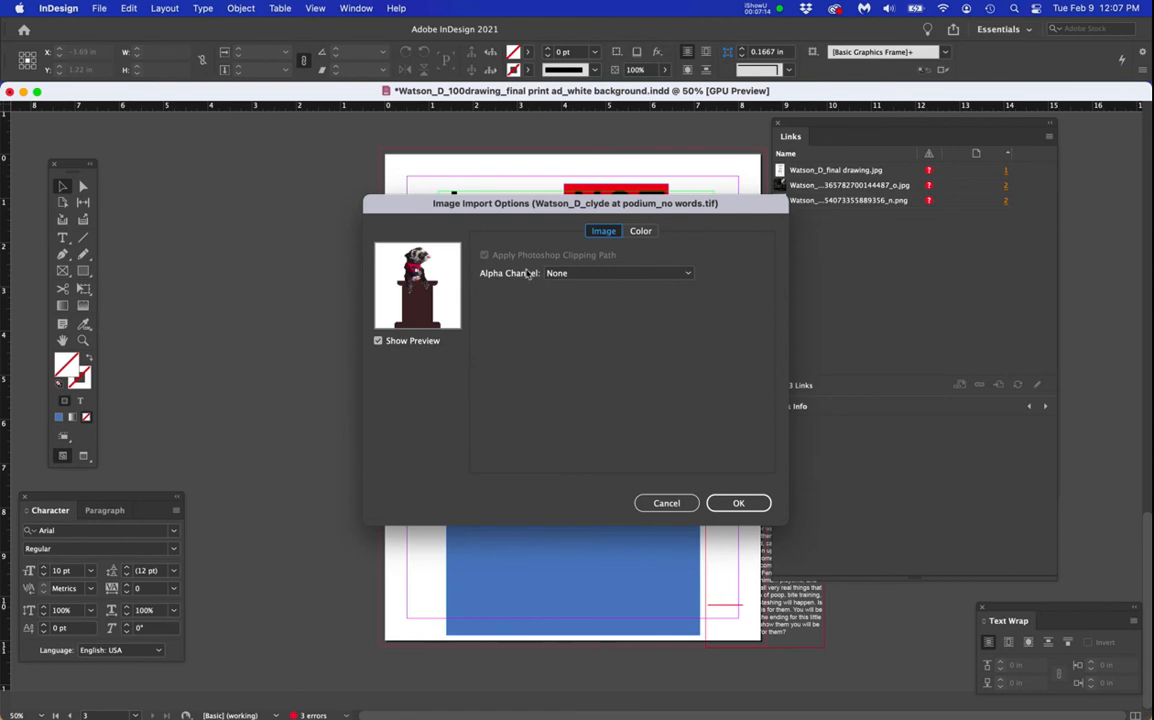
mouse_move(526, 276)
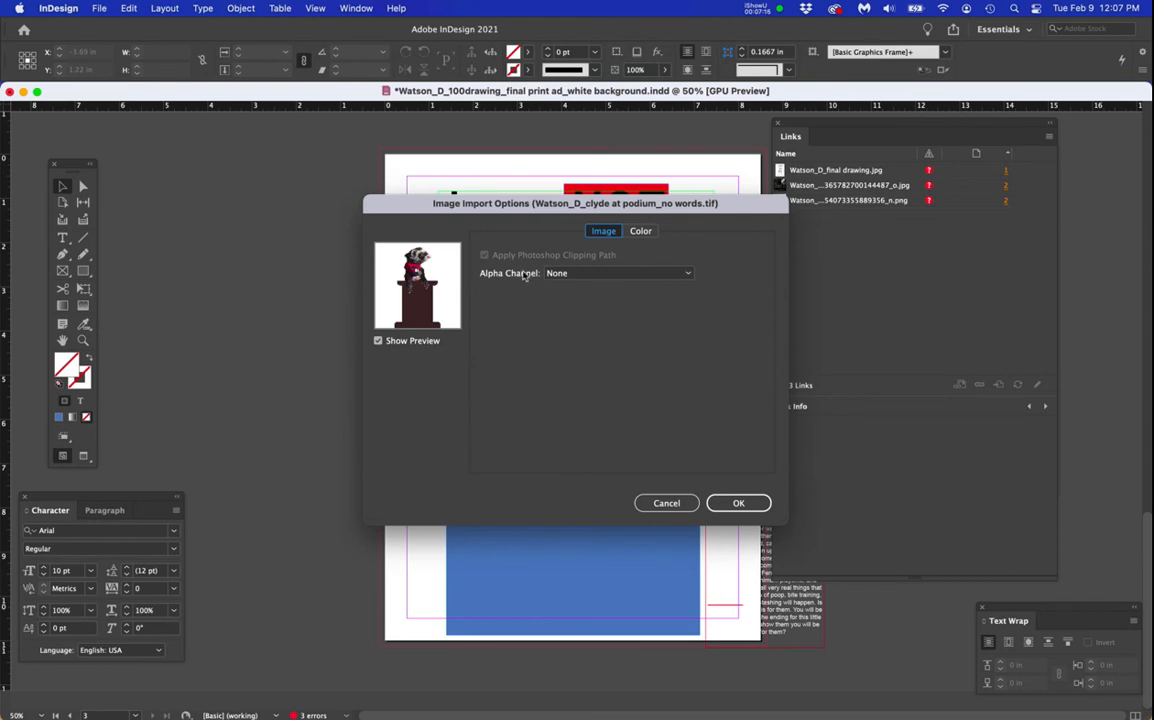
mouse_move(603, 286)
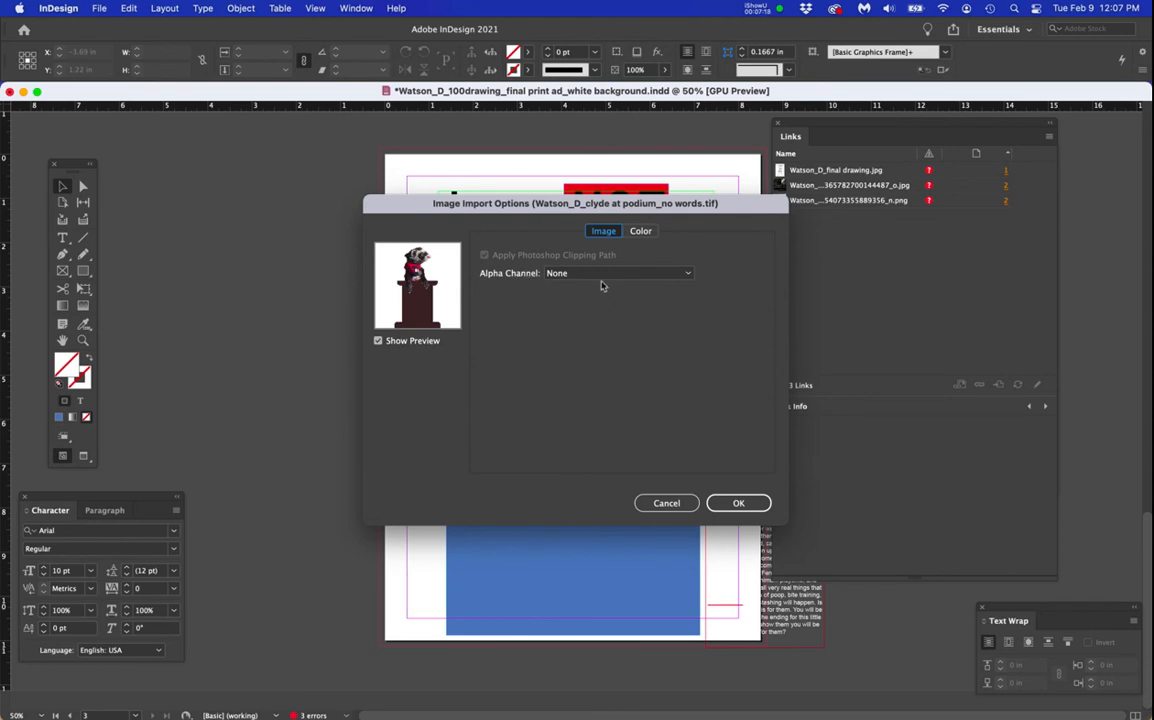
left_click(617, 272)
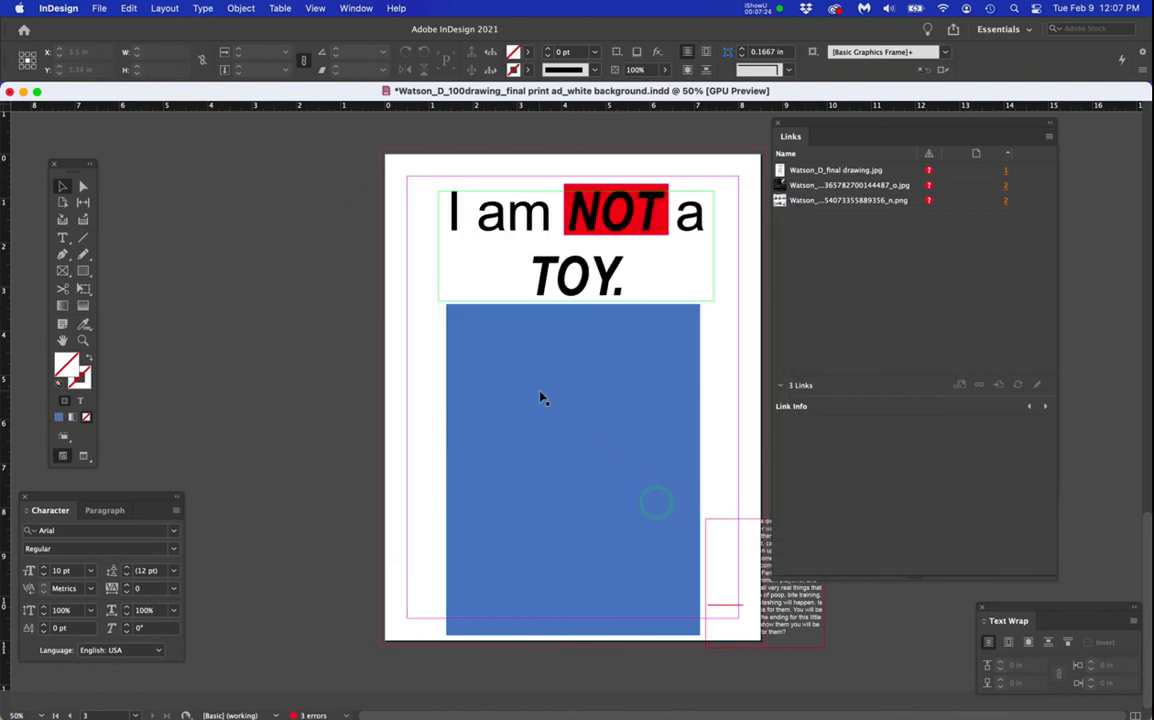
Step: Undo the last change, then relink the ferret to the ferret-at-podium TIFF
key("cmd+z")
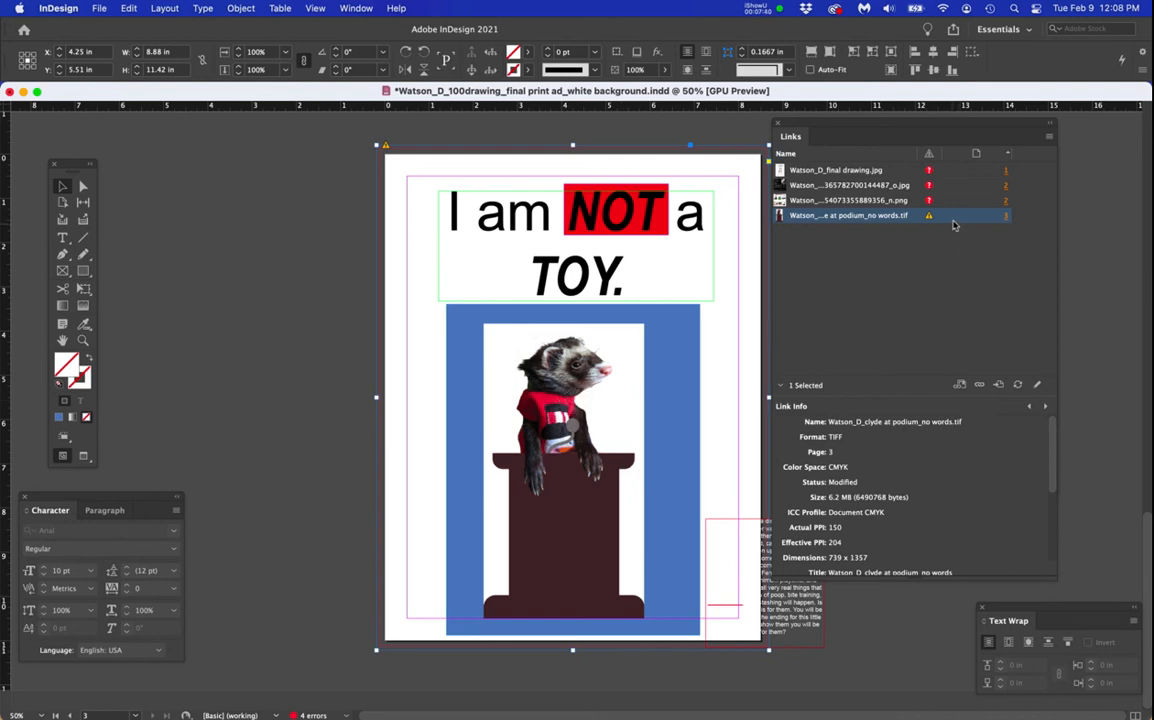
right_click(965, 230)
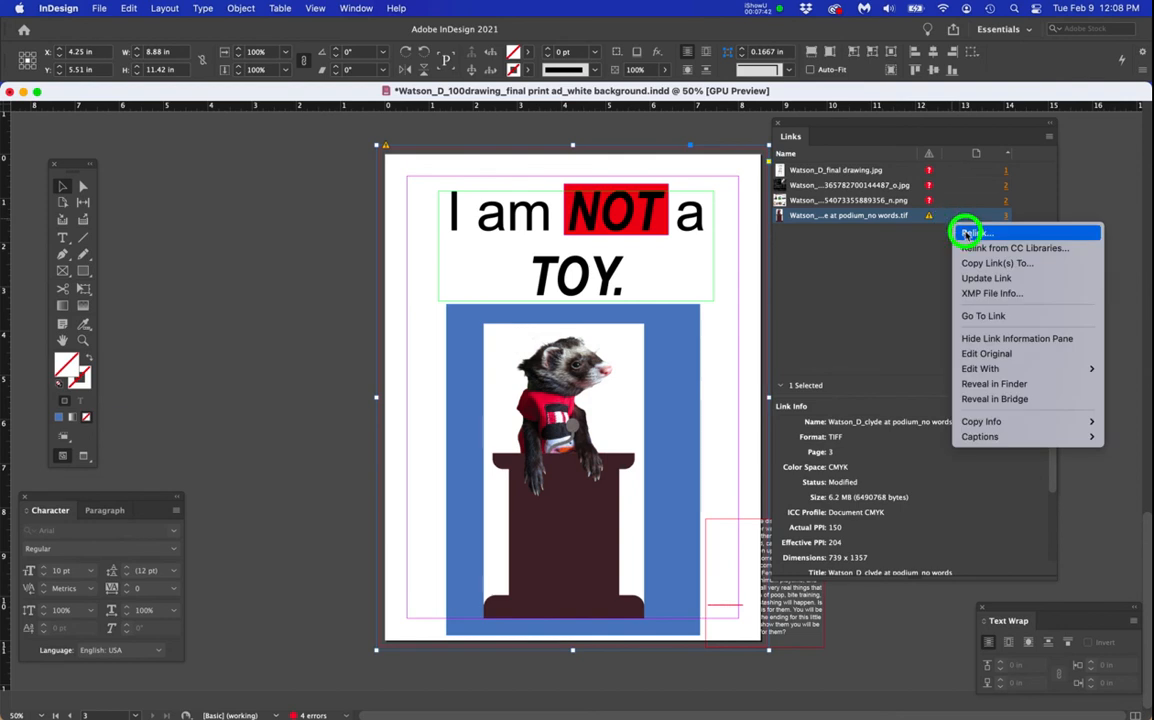
left_click(975, 232)
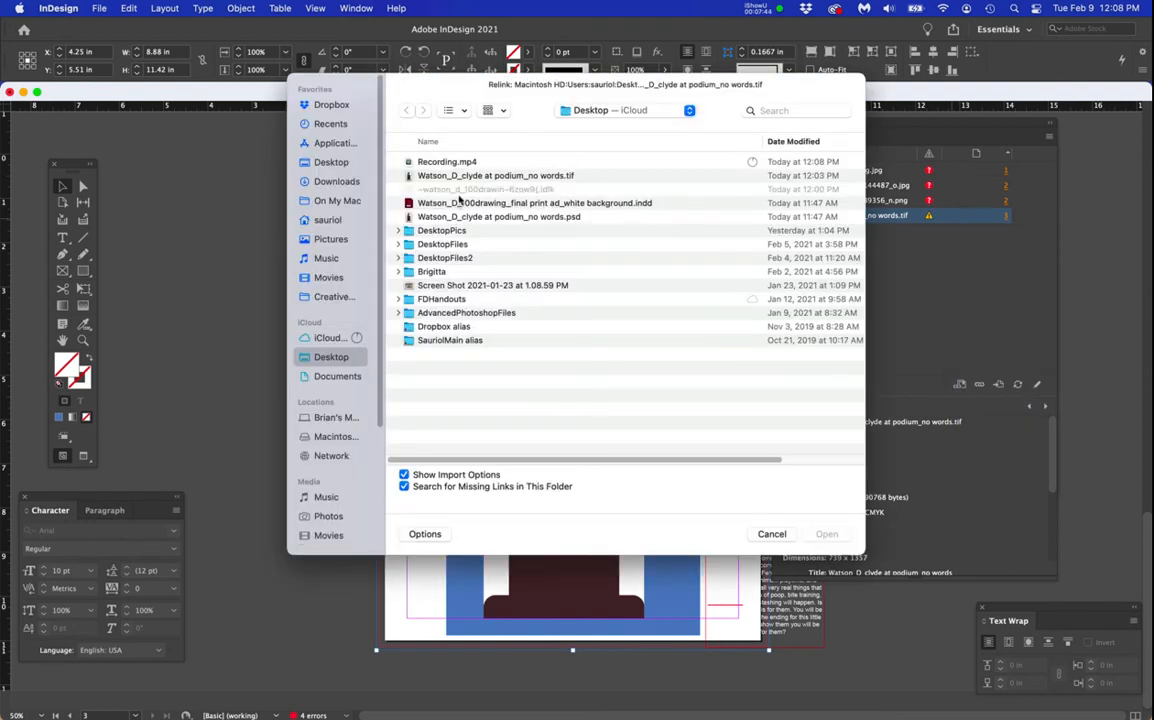
left_click(495, 175)
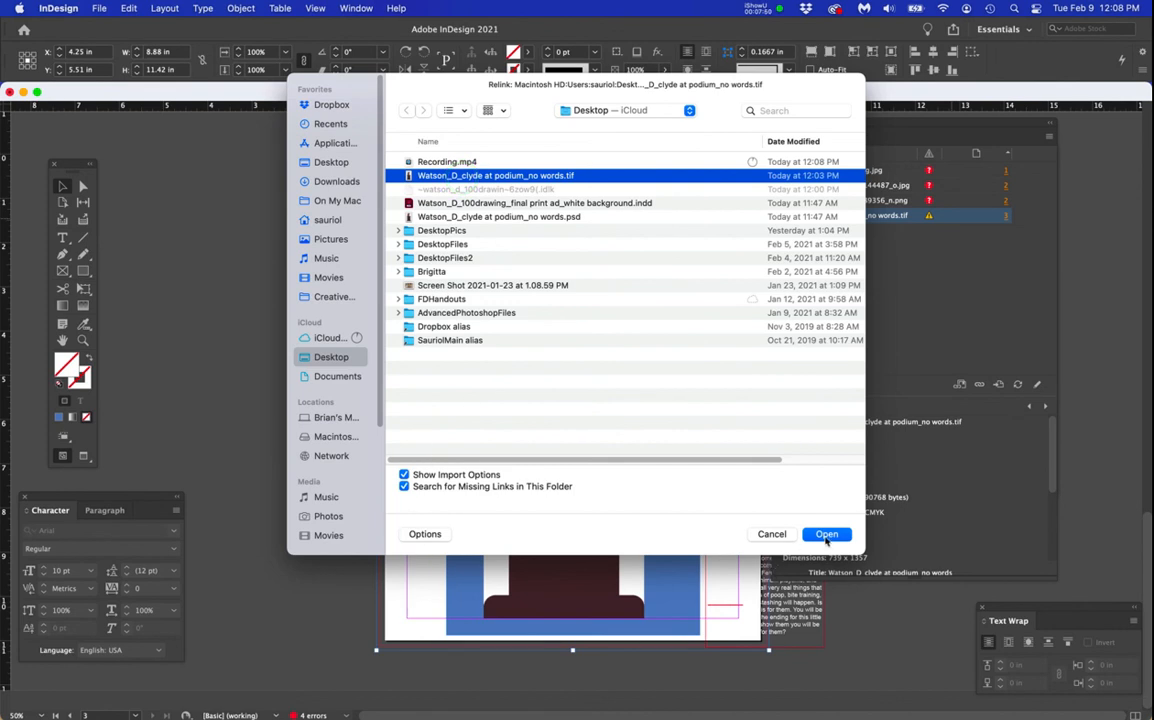
left_click(826, 533)
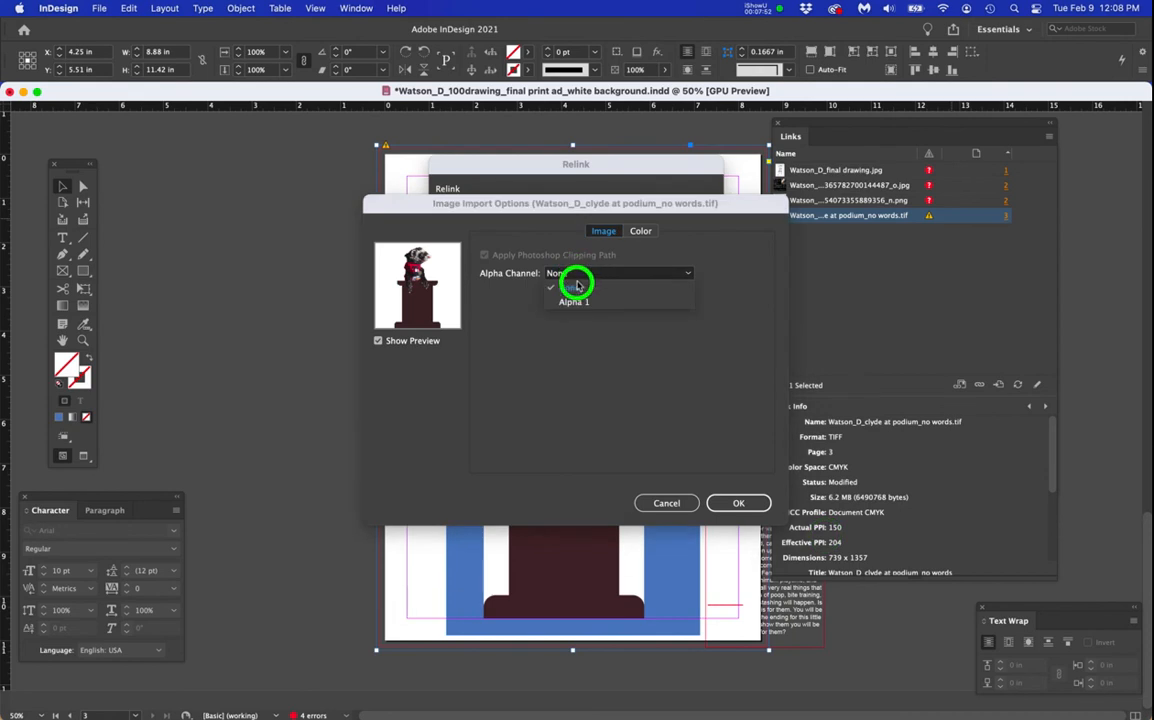
Step: Choose Alpha 1 as the alpha channel in Image Import Options and confirm
left_click(573, 301)
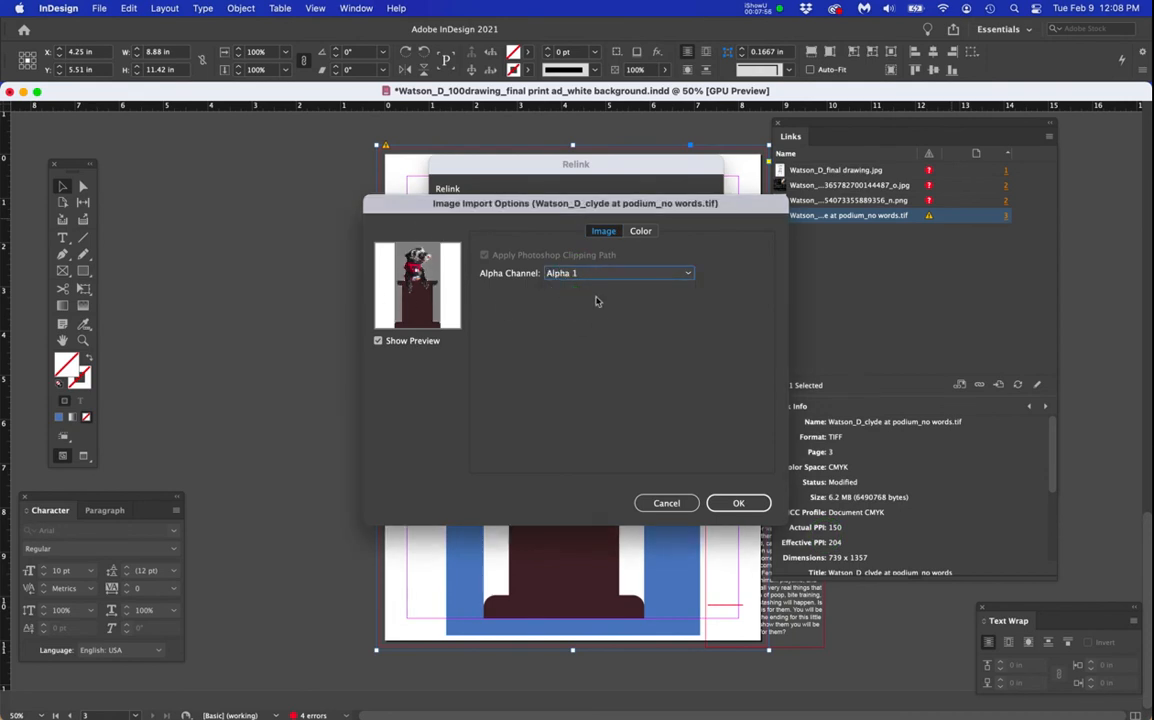
left_click(618, 273)
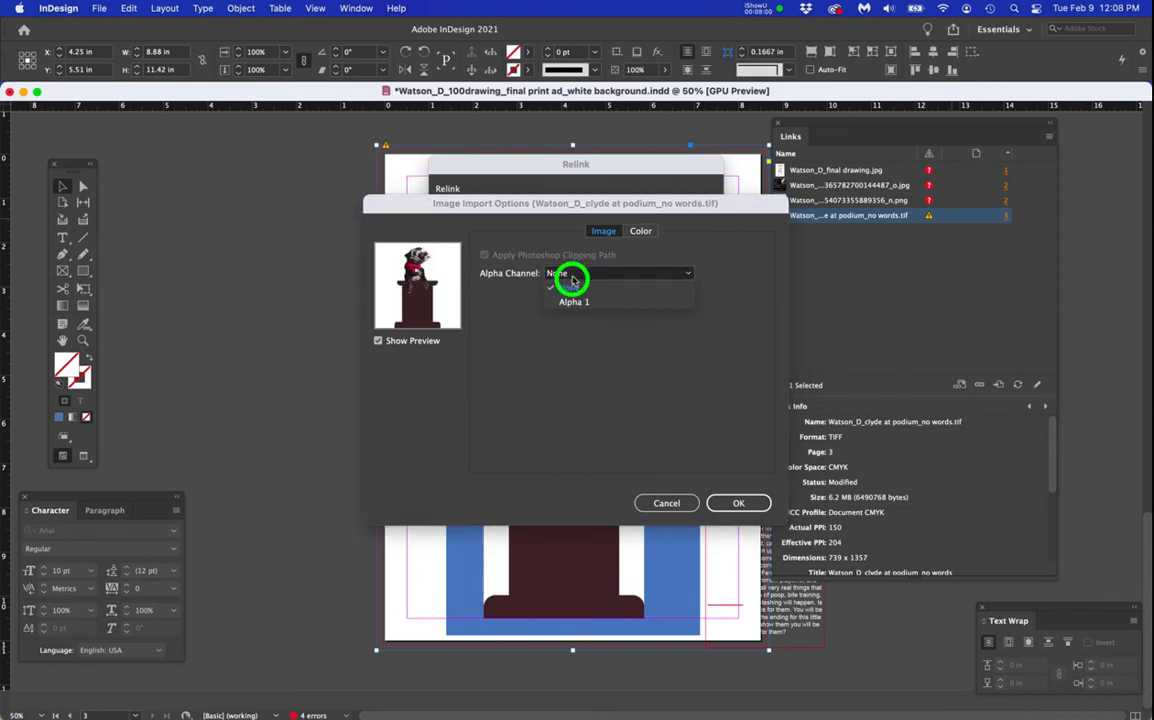
left_click(573, 301)
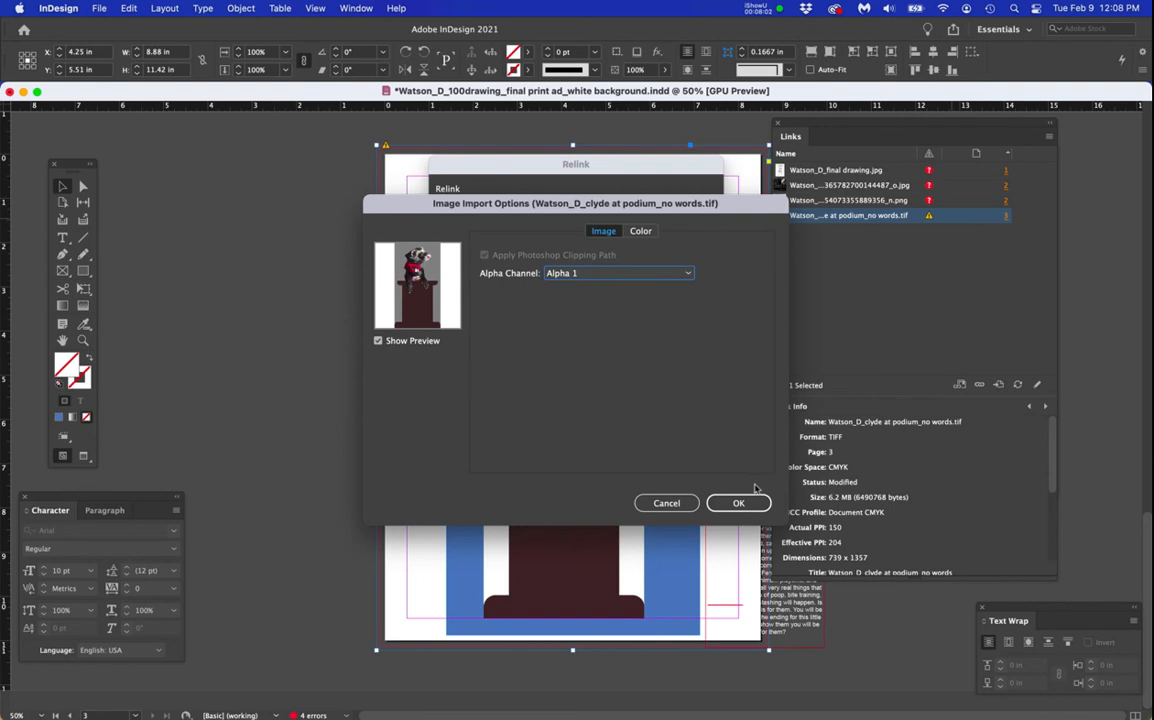
left_click(738, 503)
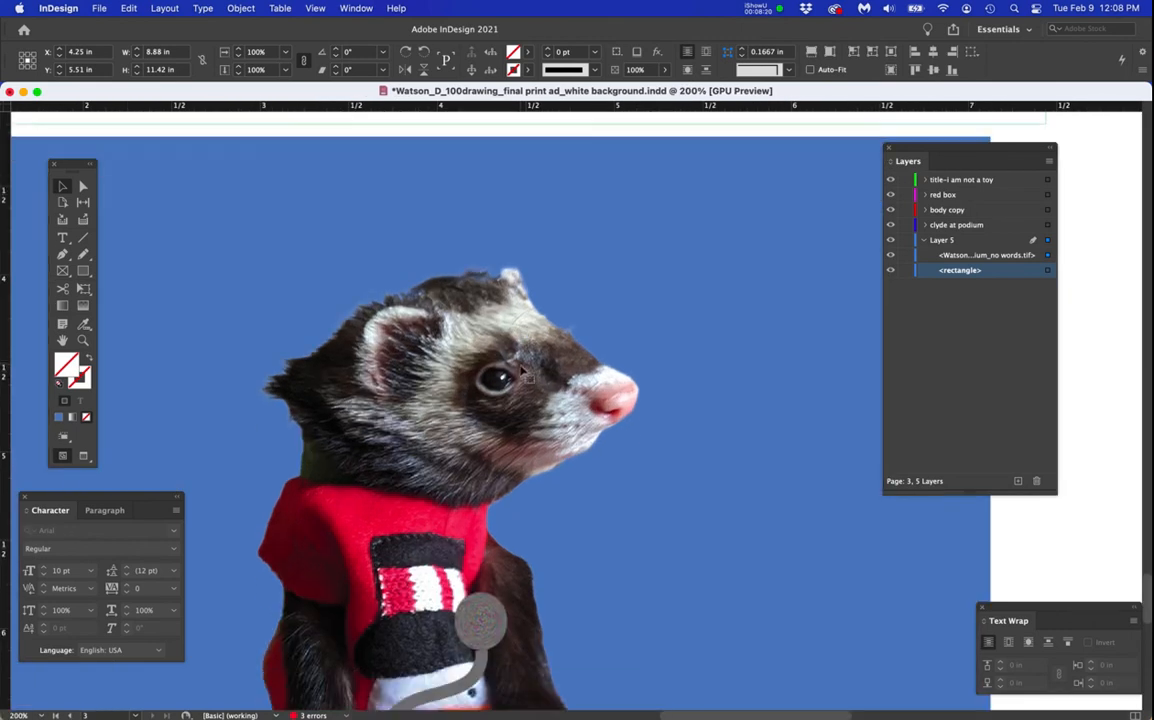
Step: Scroll the view to inspect the ferret's cutout edges over the blue rectangle
scroll("down", 3)
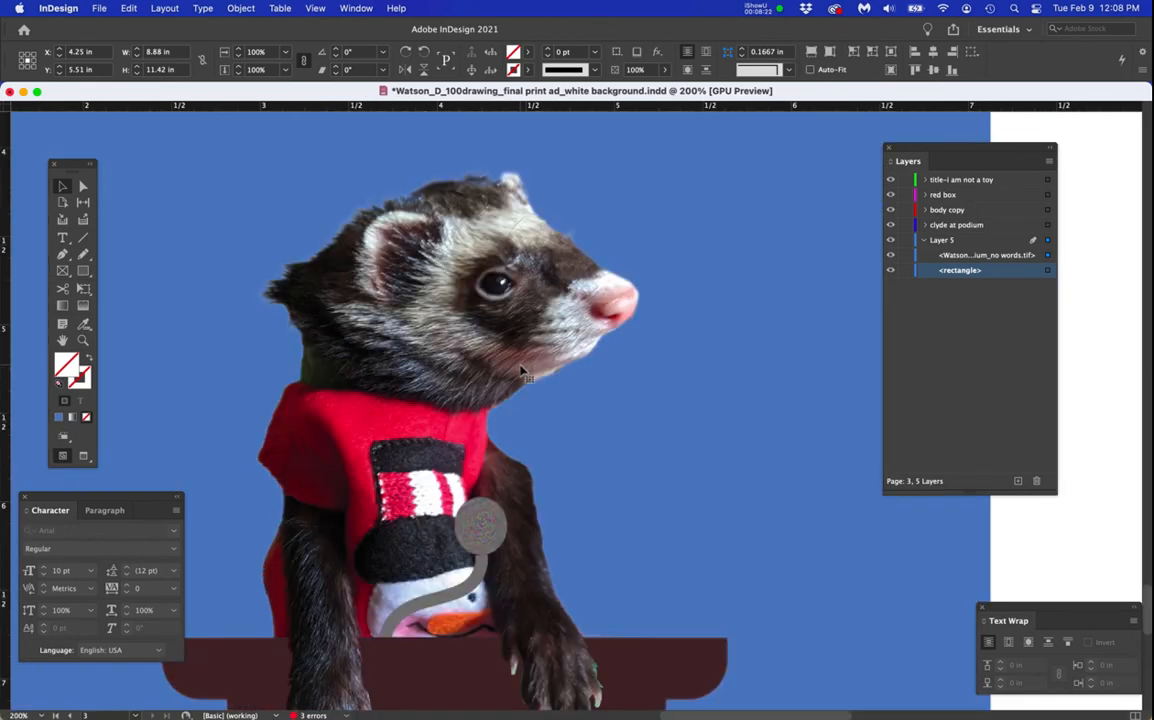